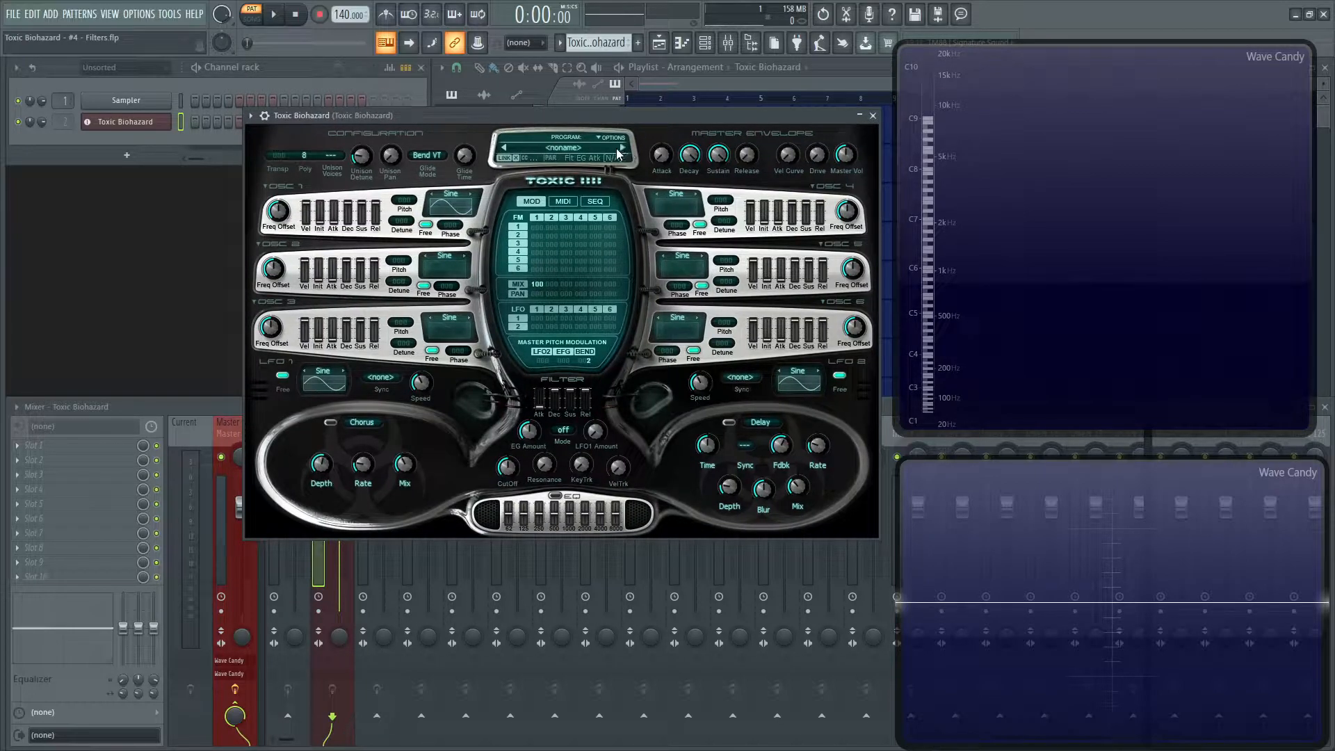
Reset the Toxic Biohazard program to its default patch via the Program options
click(610, 138)
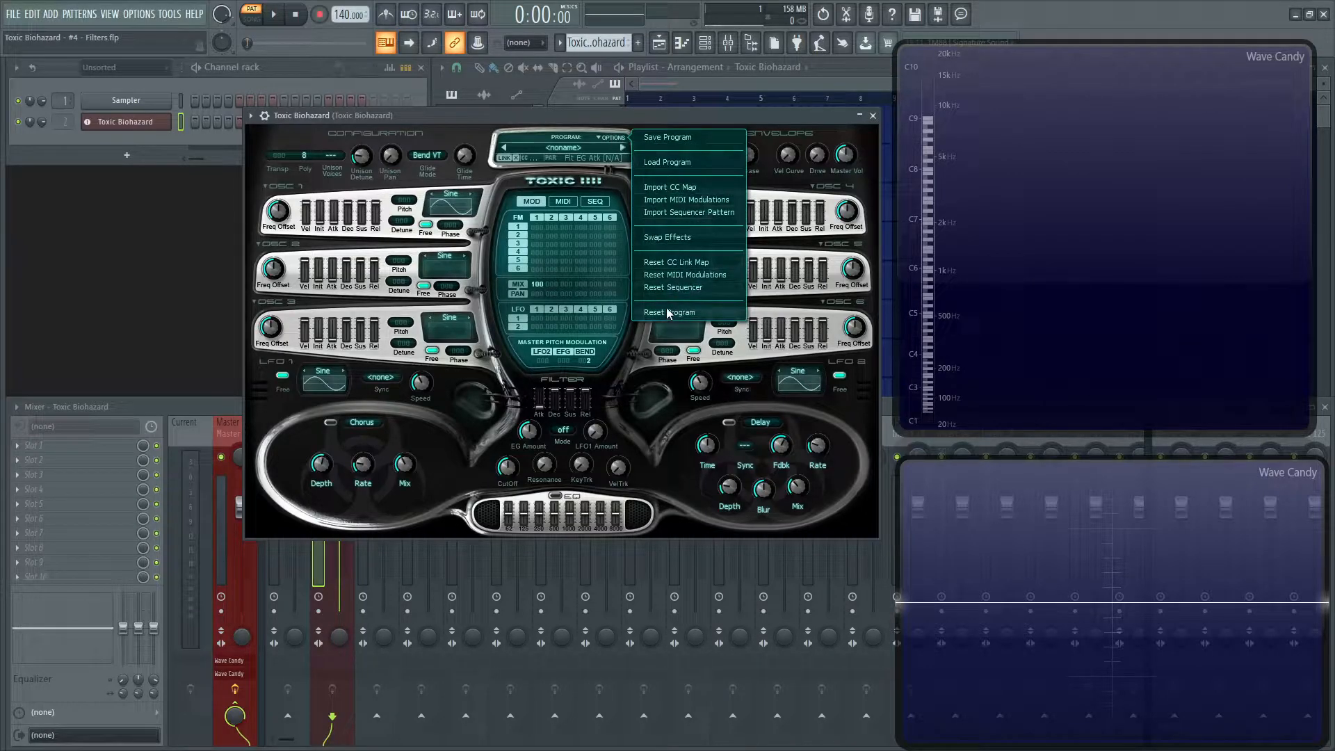
click(450, 193)
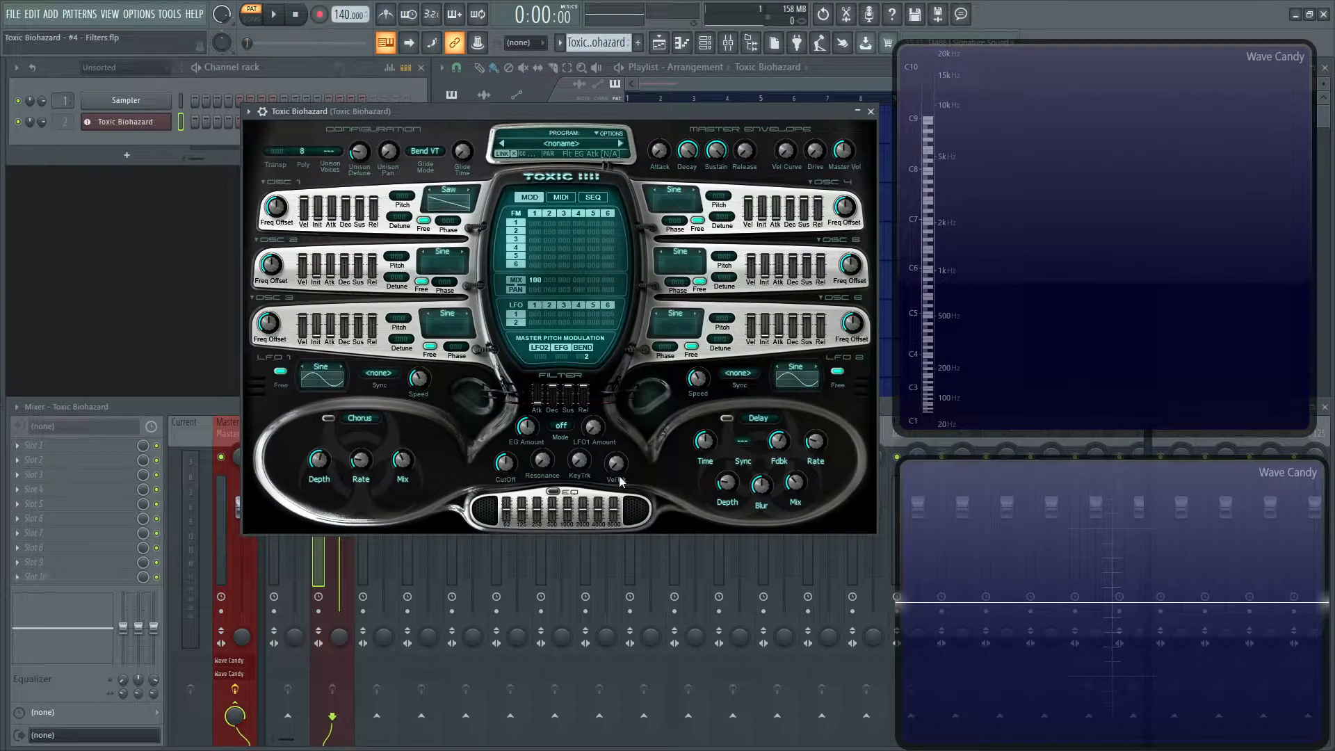
mouse_move(614, 355)
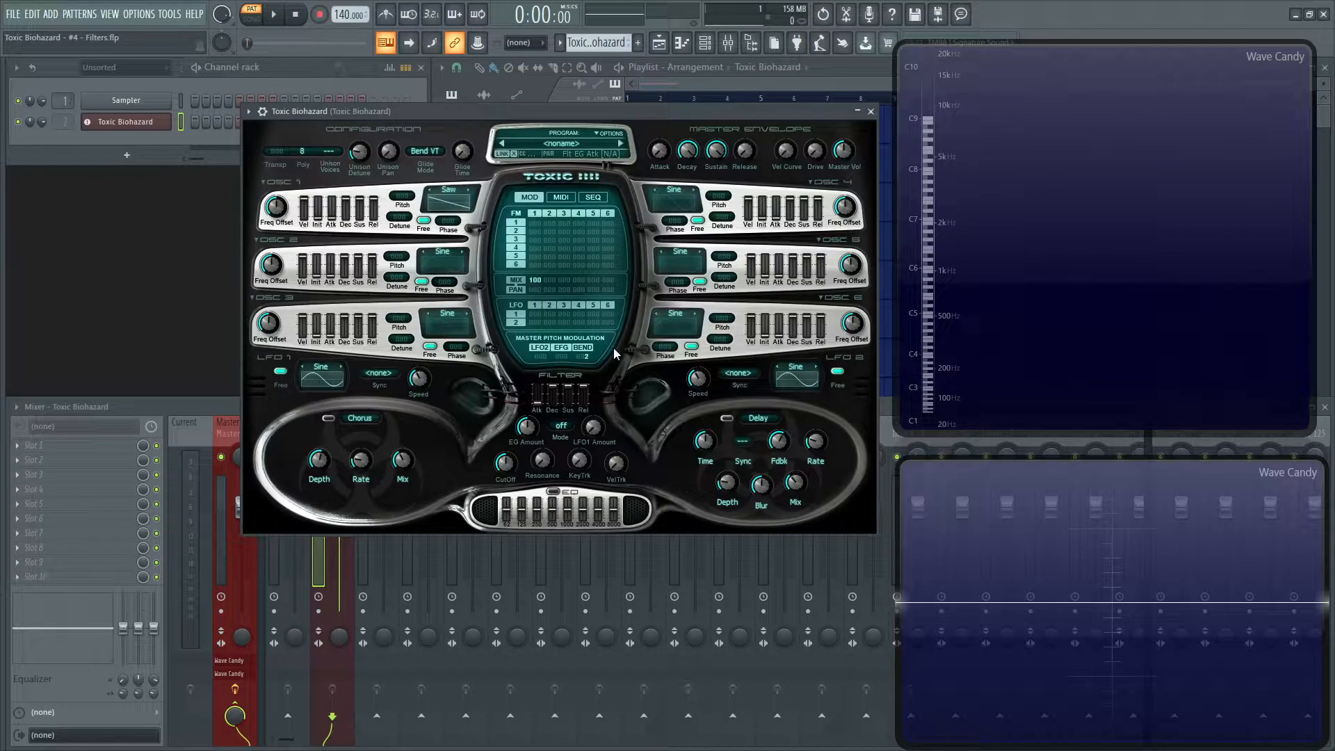
Set the filter Mode selector to LP (low-pass)
click(560, 426)
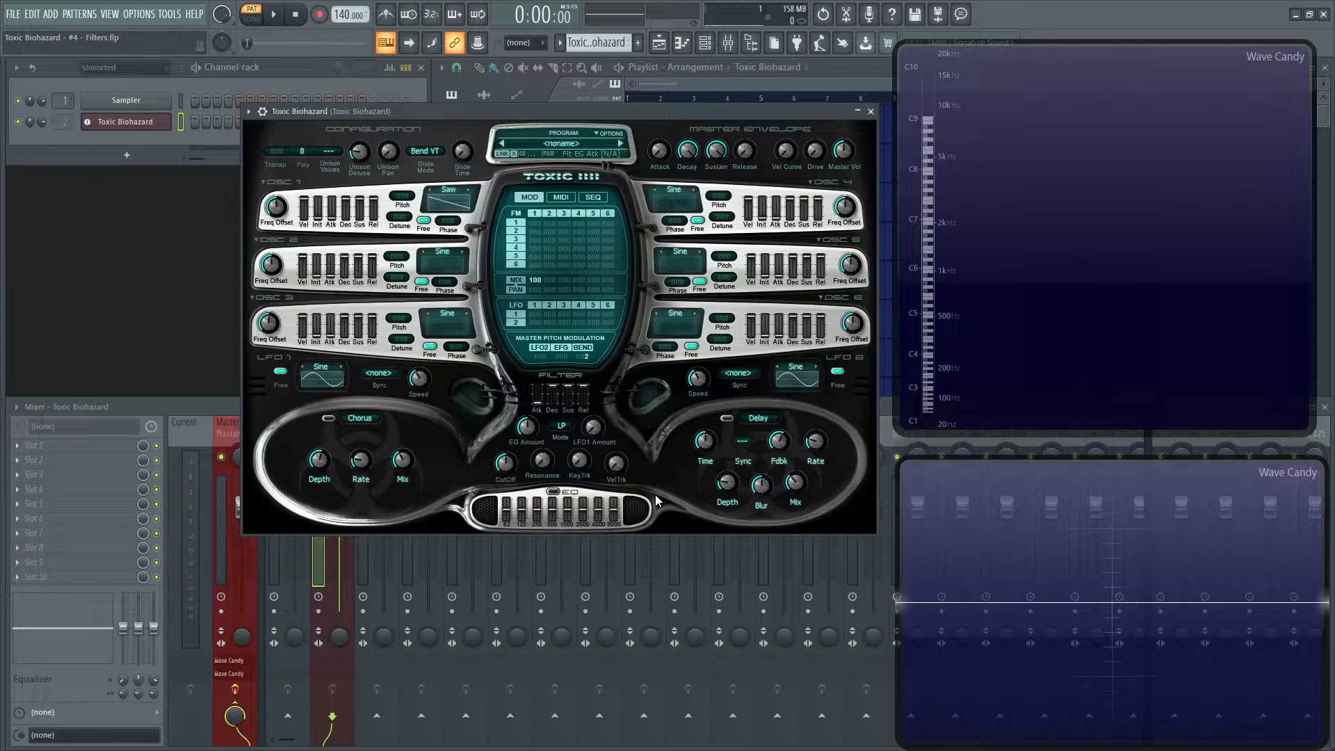
click(560, 426)
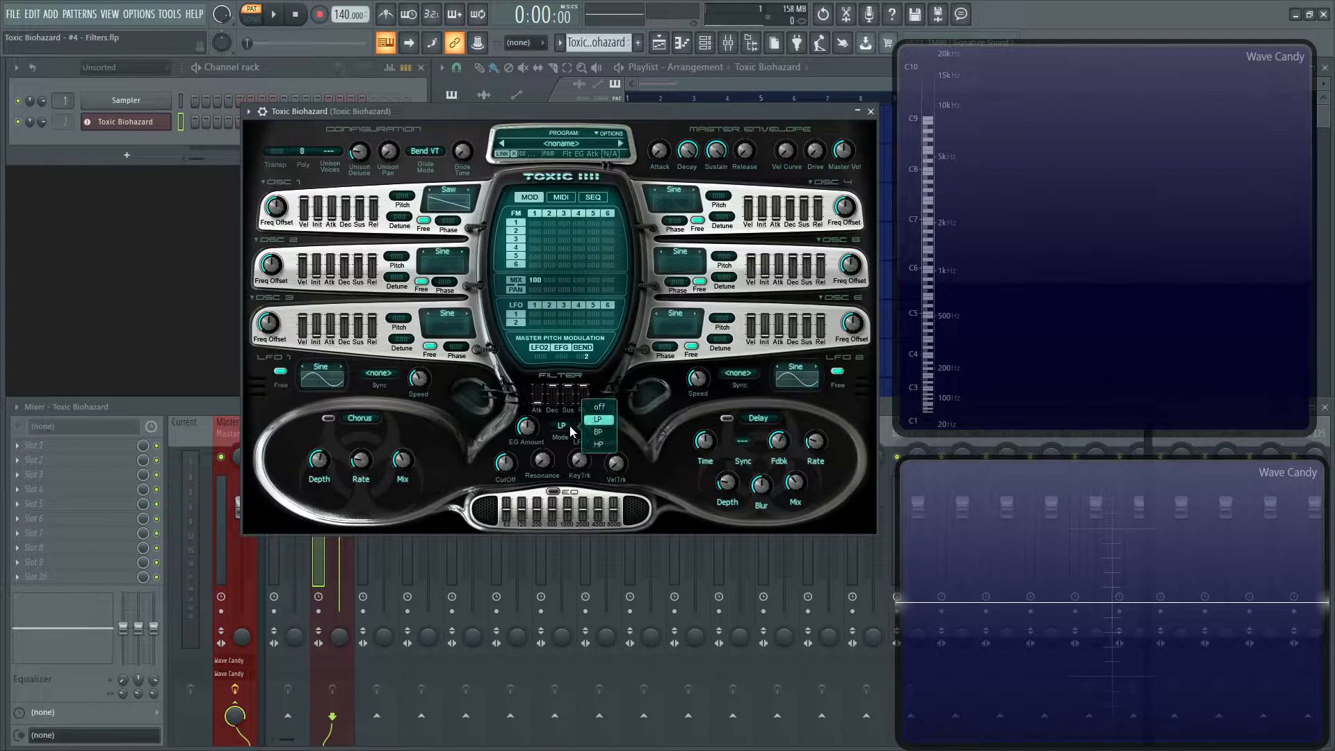
click(598, 406)
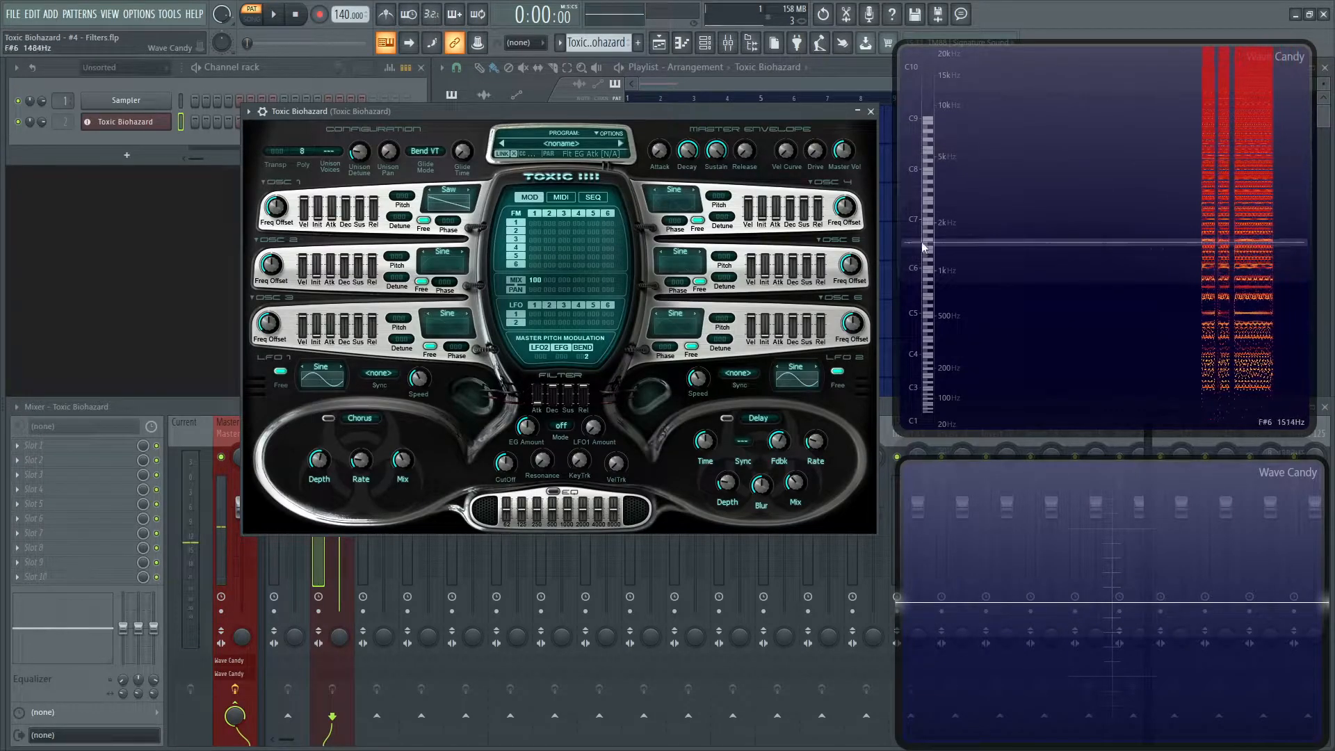
click(328, 150)
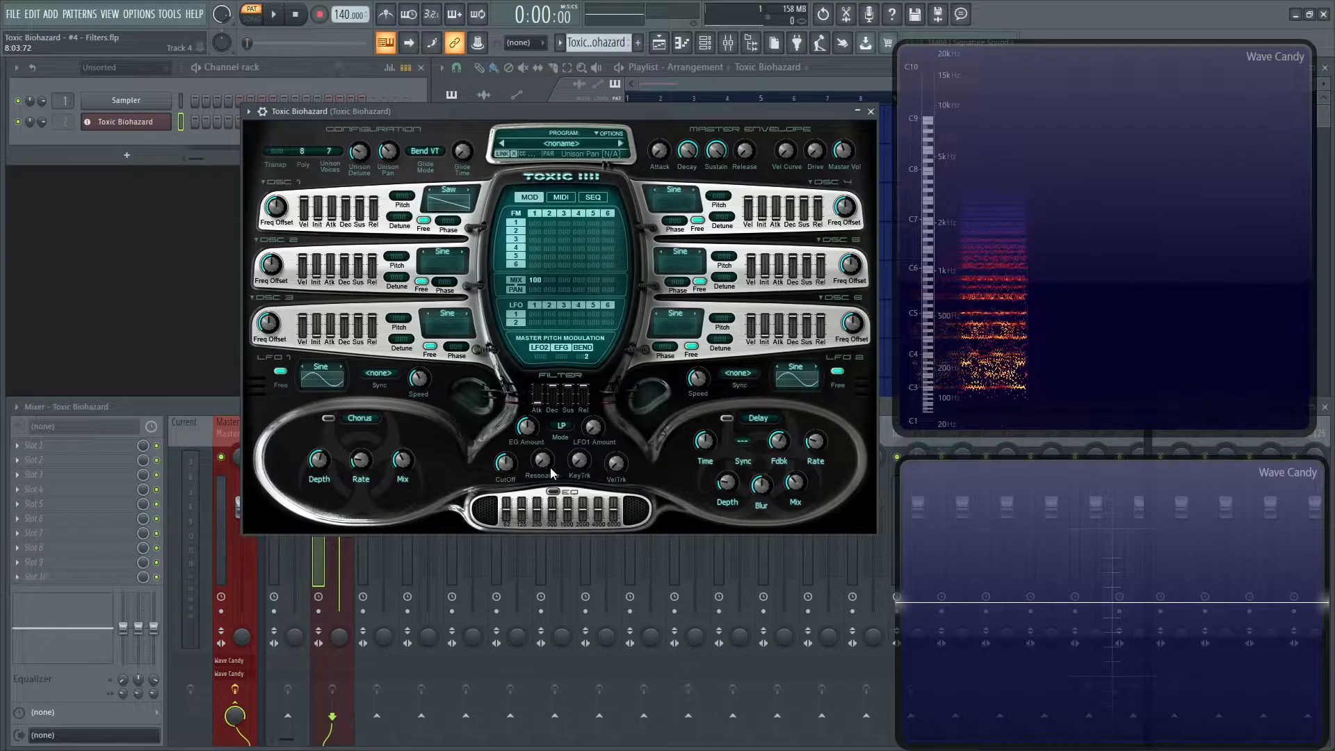
Lower the low-pass cutoff from 85% to 68% and set resonance to about 49%
drag(505, 460, 504, 485)
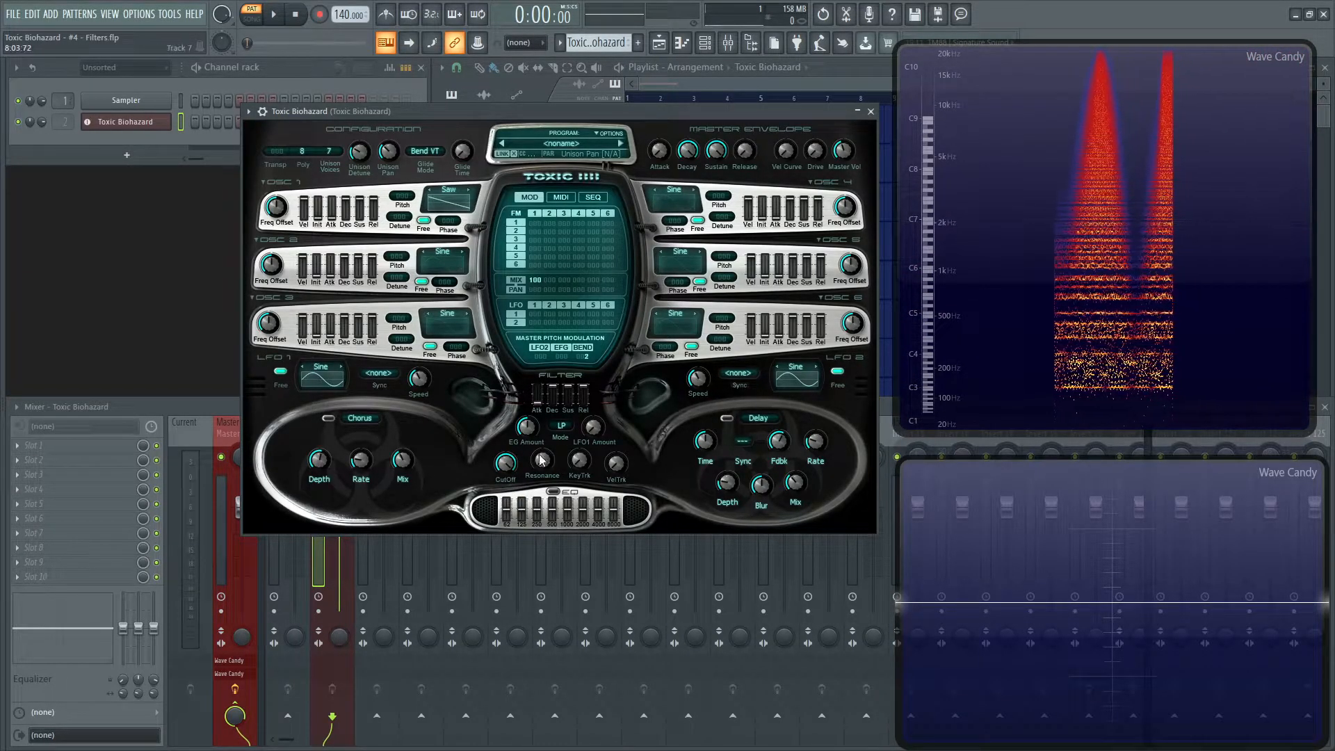
drag(504, 465, 505, 442)
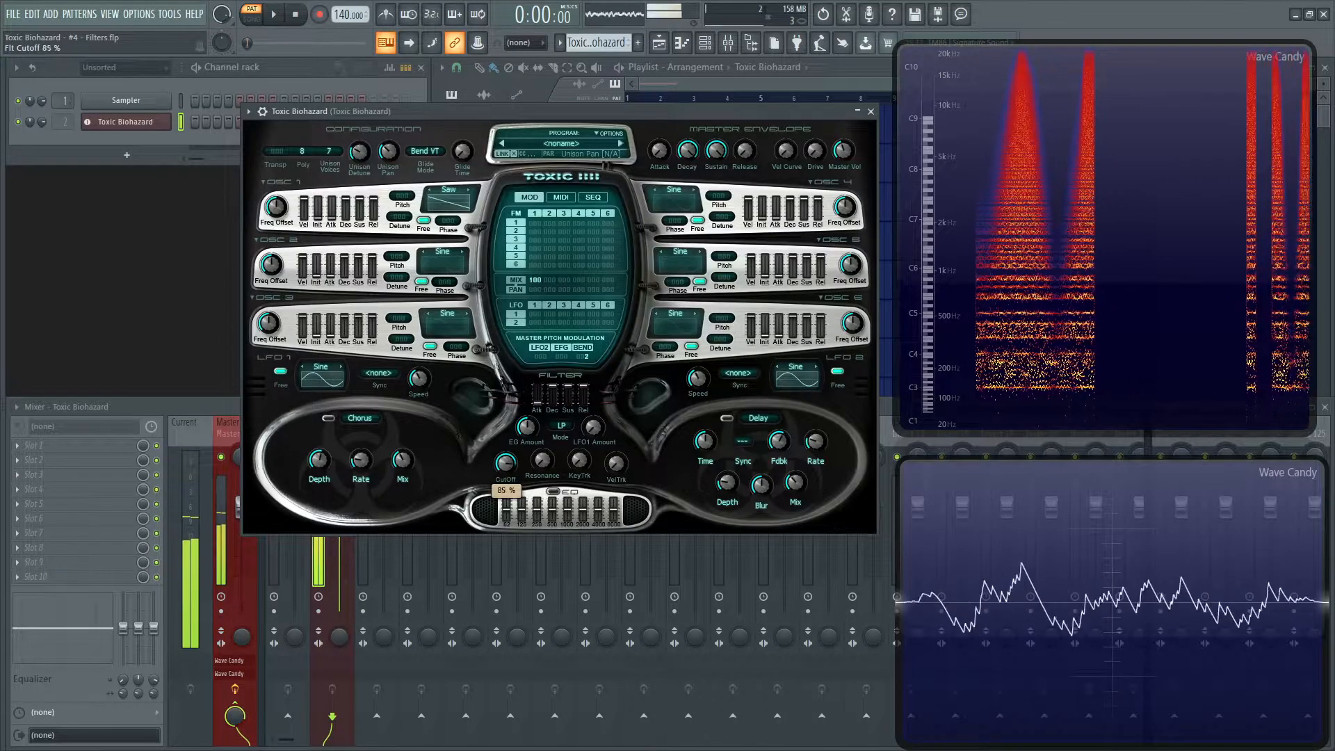
drag(505, 460, 505, 477)
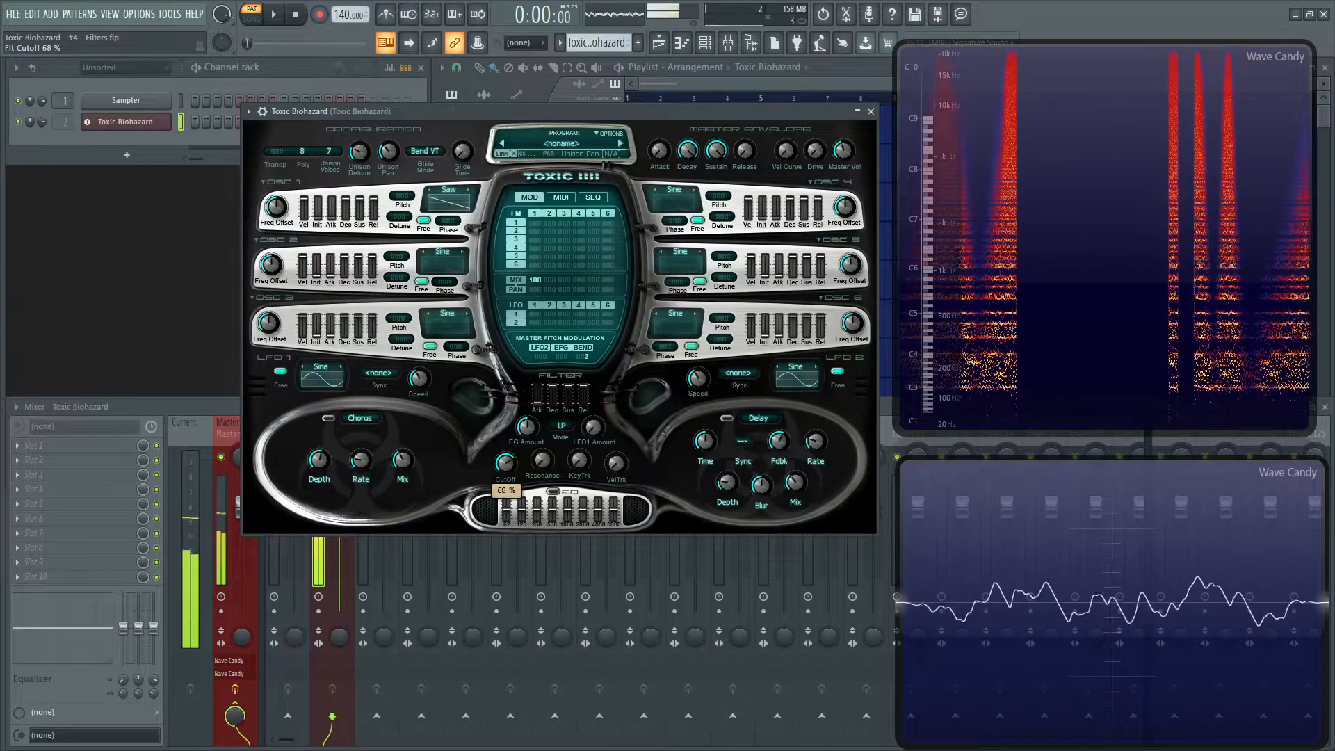
drag(505, 489, 505, 508)
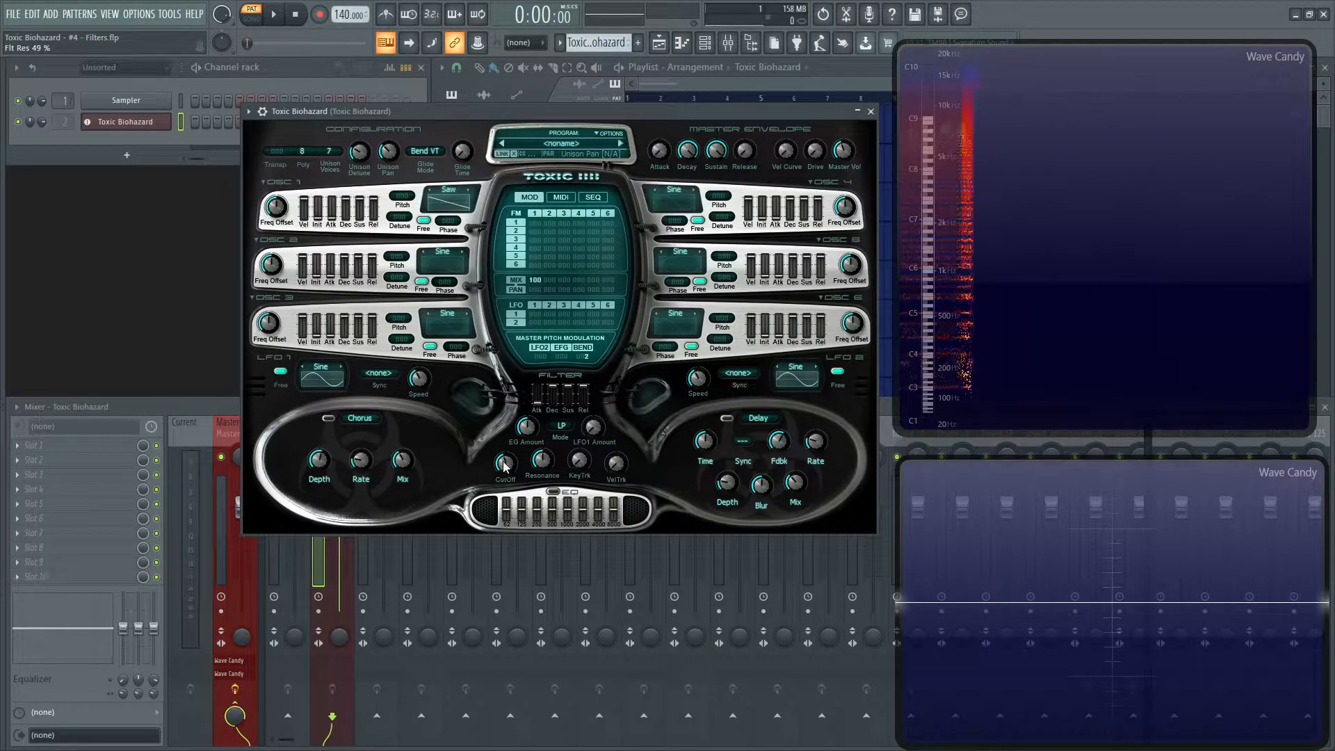
Sweep the cutoff through 73%, 53%, 62% and 56% while auditioning the saw sound
drag(505, 460, 504, 434)
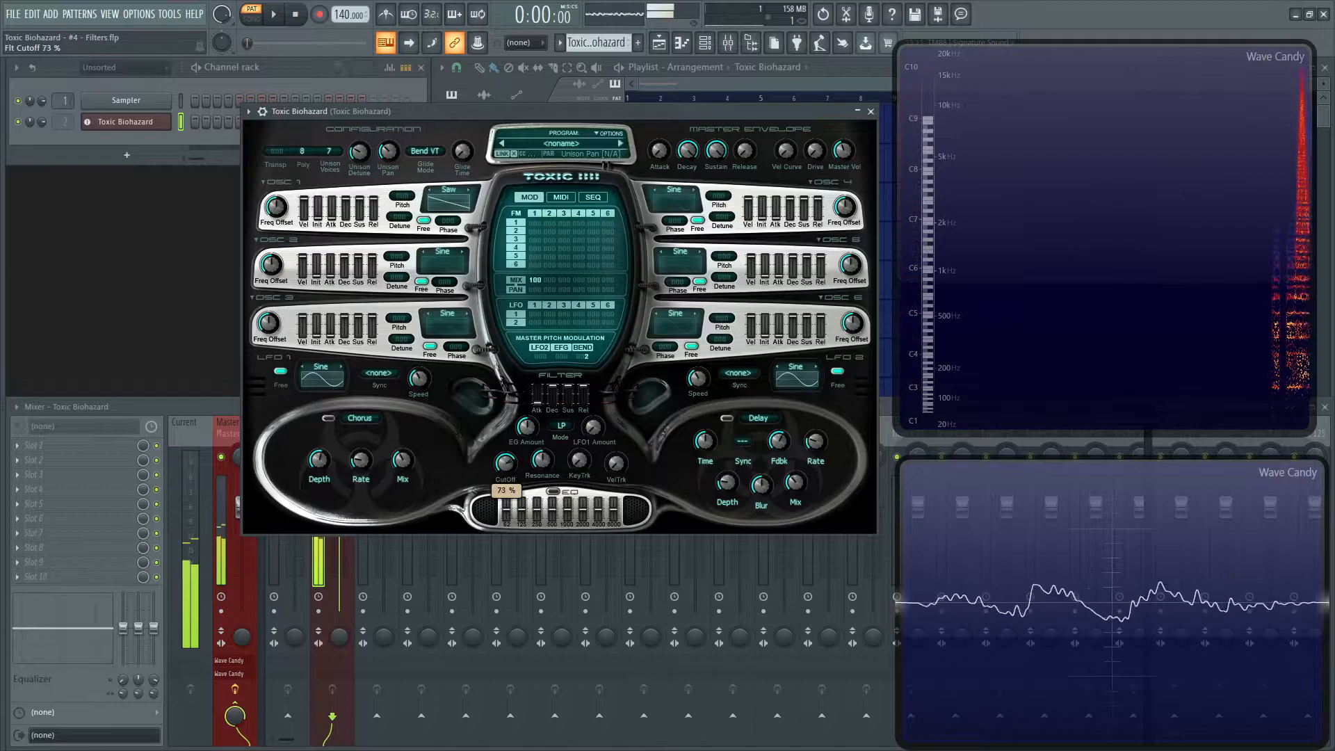
drag(505, 451, 504, 477)
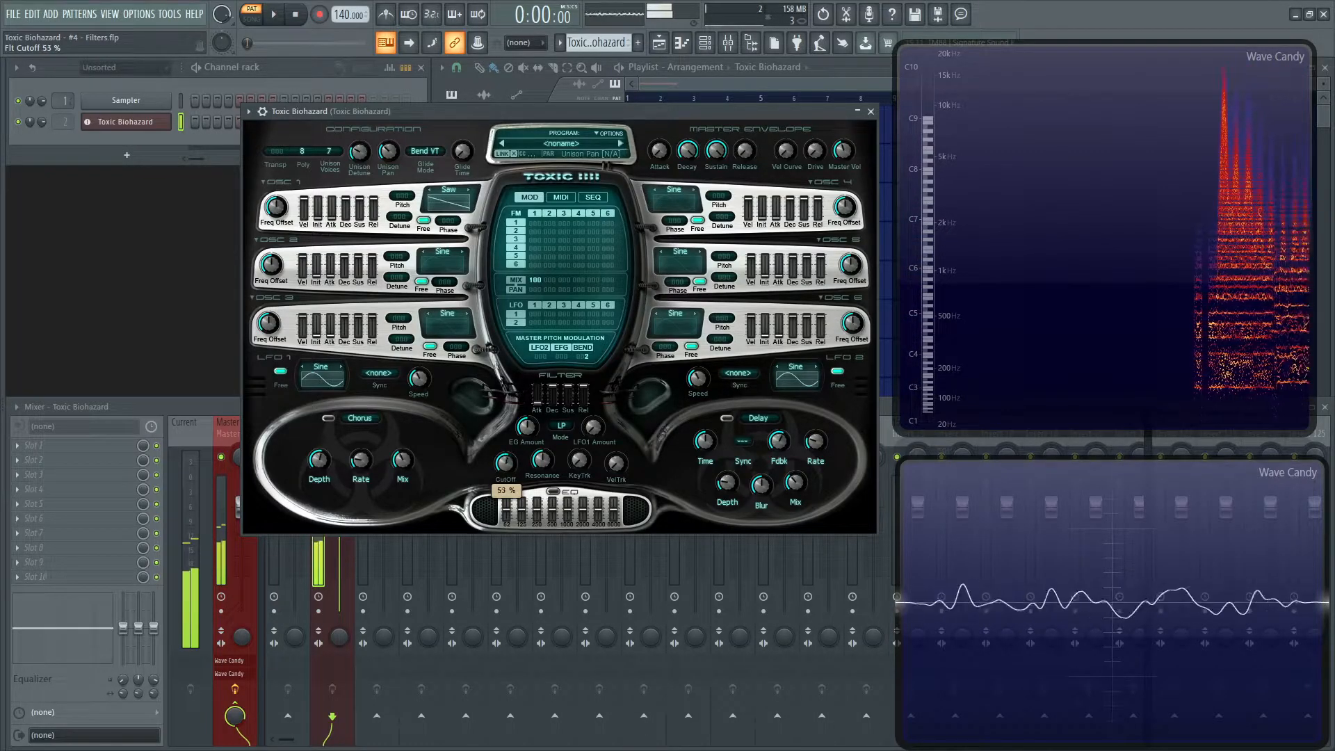
drag(507, 491, 506, 469)
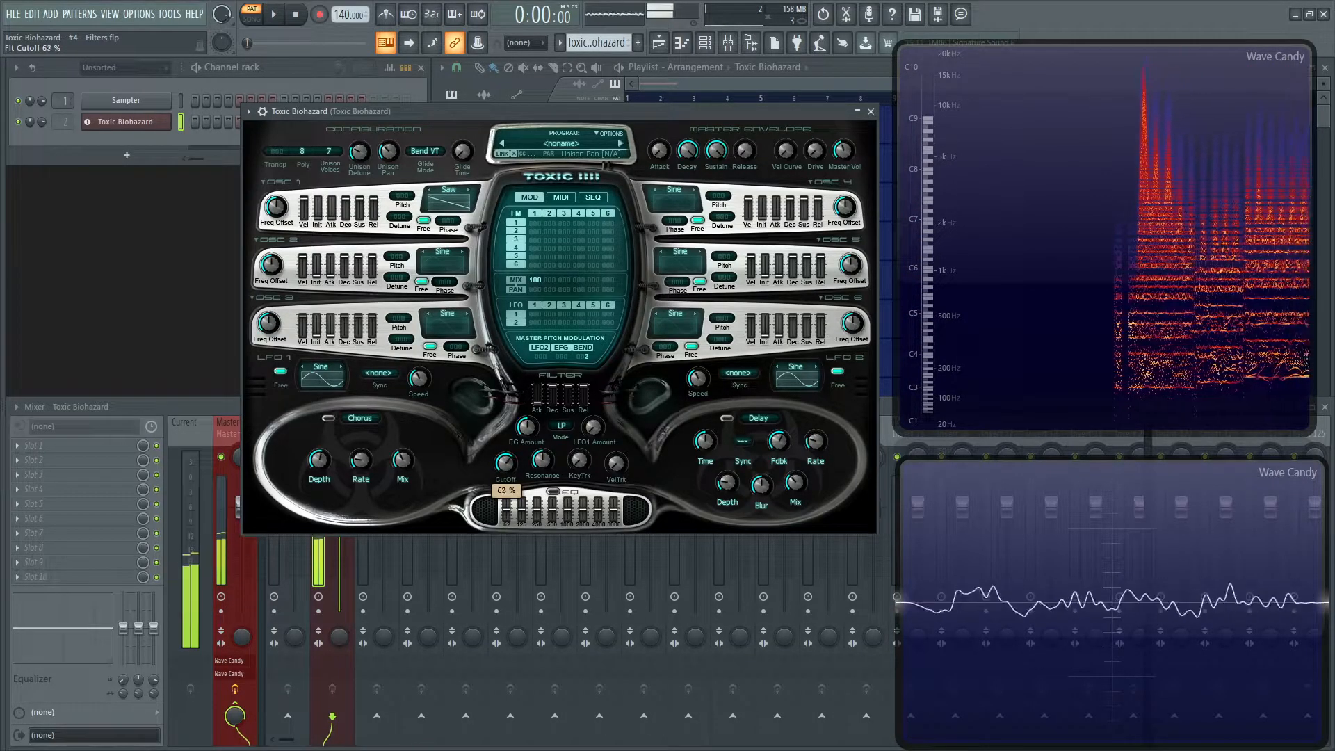
drag(505, 469, 505, 490)
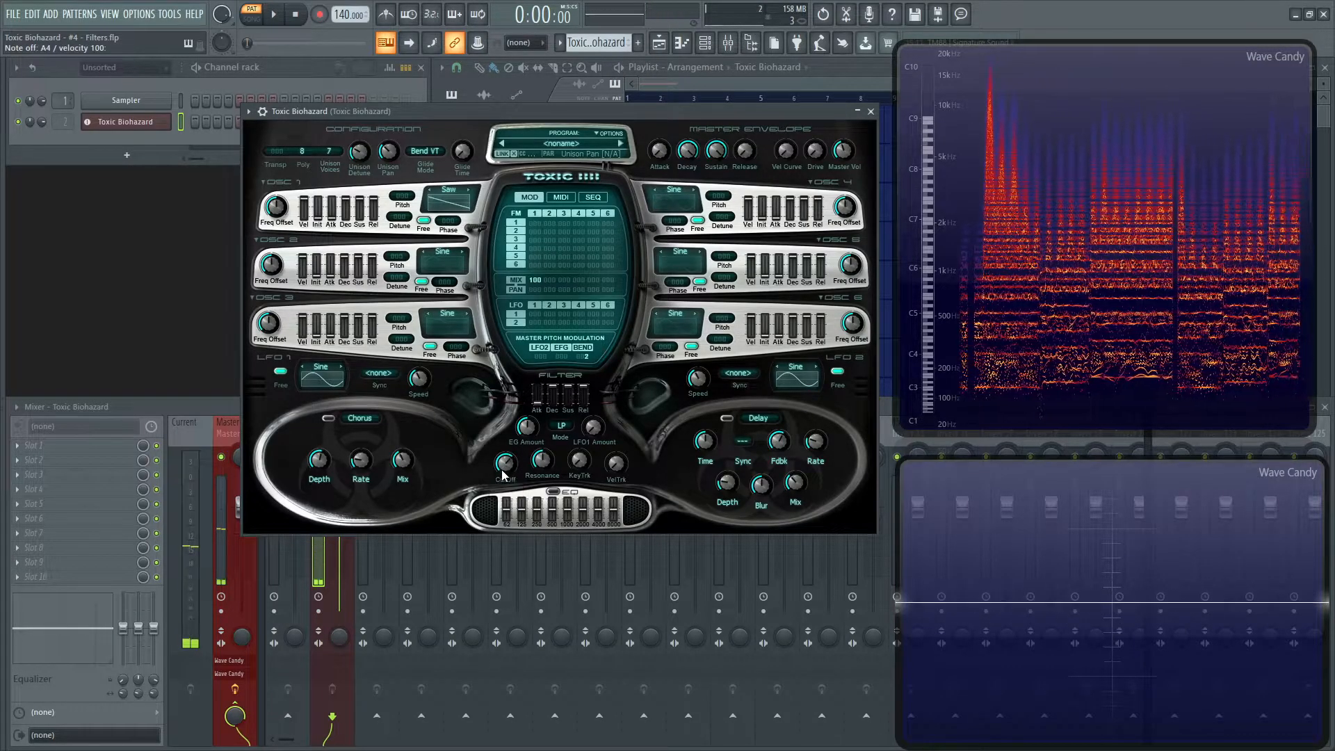
drag(504, 461, 504, 477)
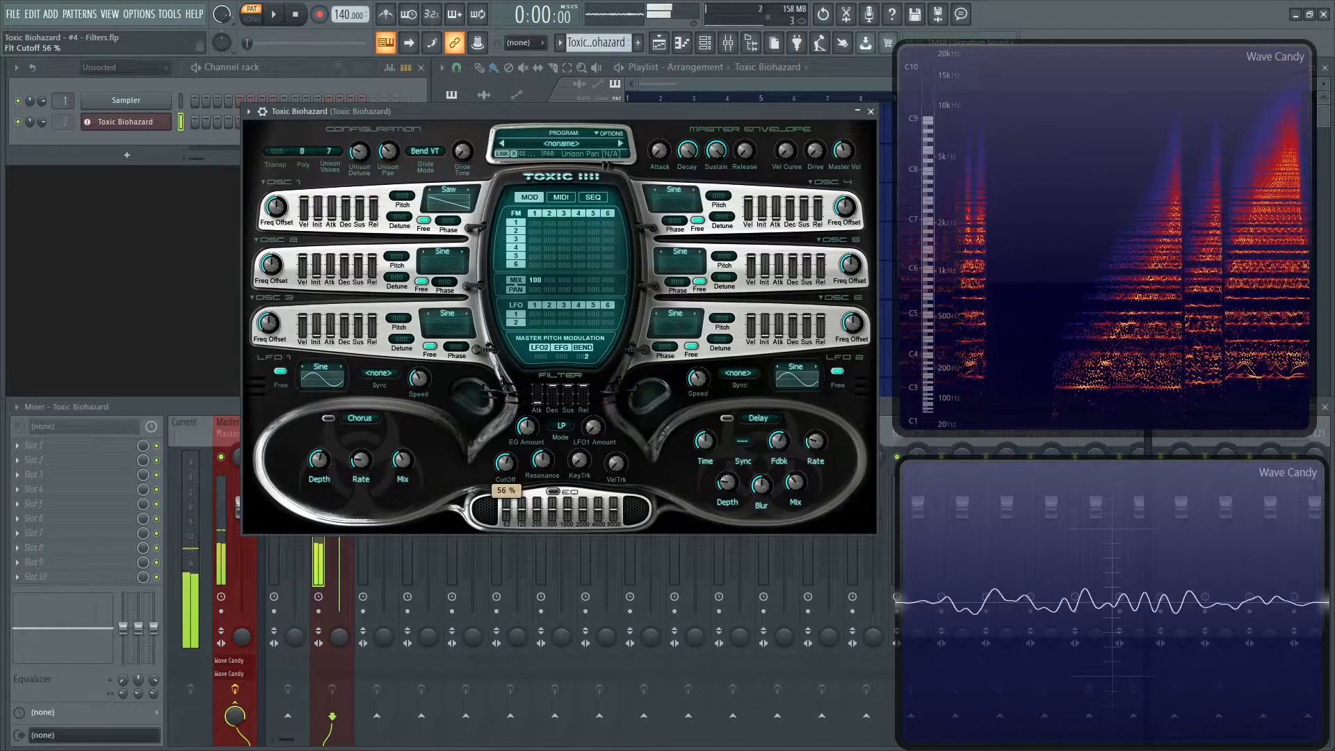
drag(505, 458, 505, 434)
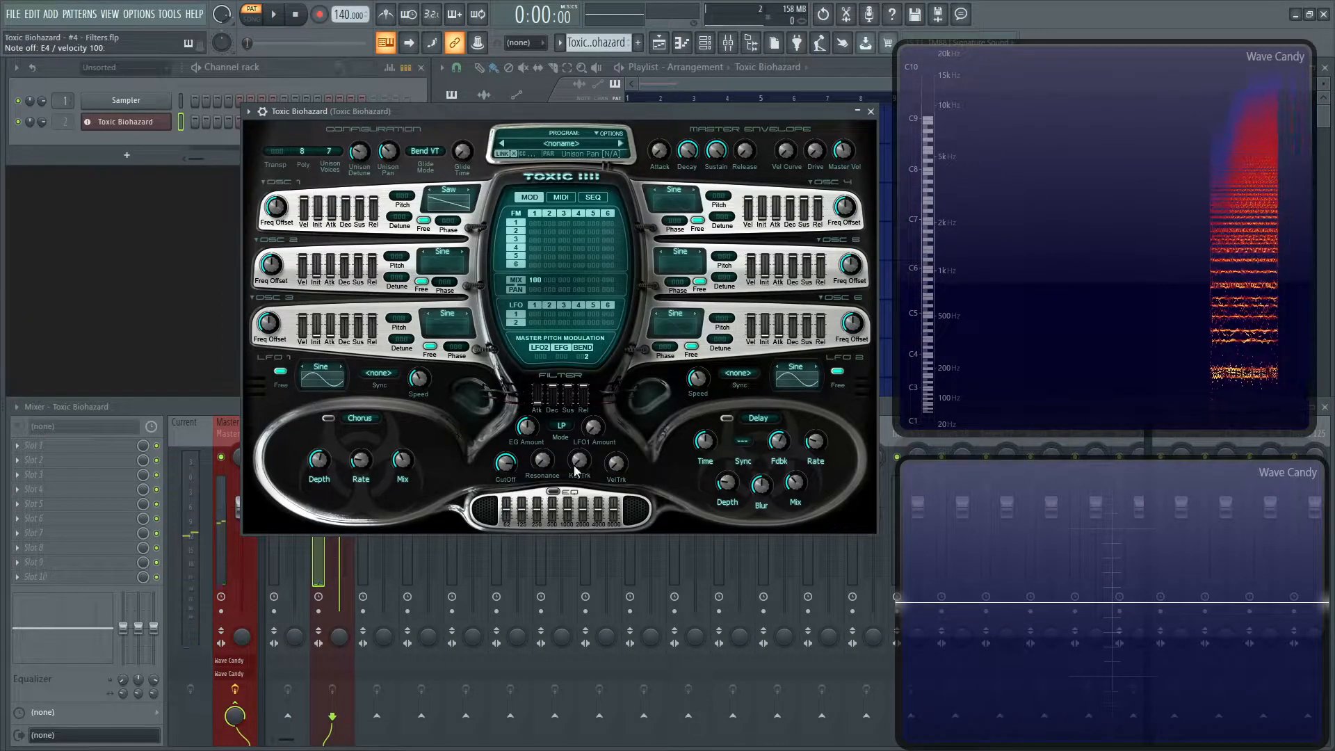
Adjust the filter KeyTrk (key tracking) amount
drag(579, 462, 580, 434)
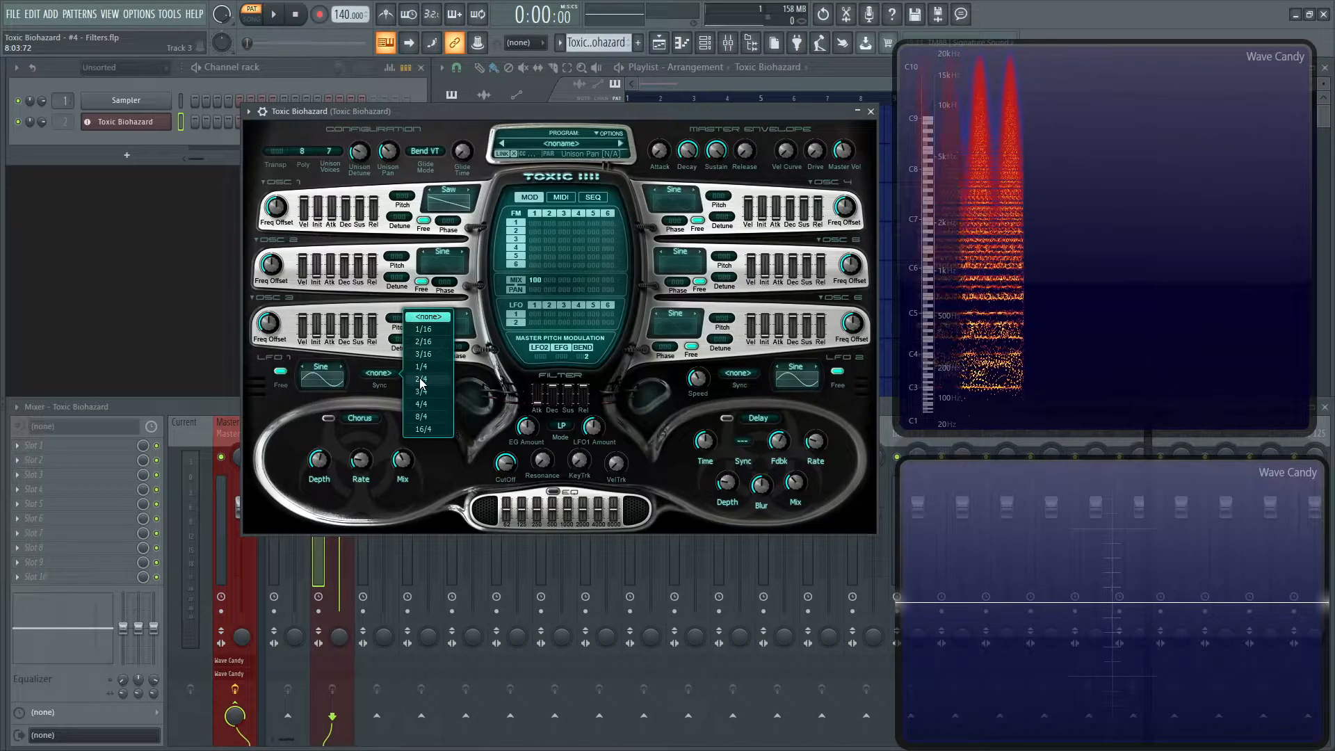
Sync LFO 1 to 3/4 then 1/4, and set its waveform to Sine 2
click(421, 378)
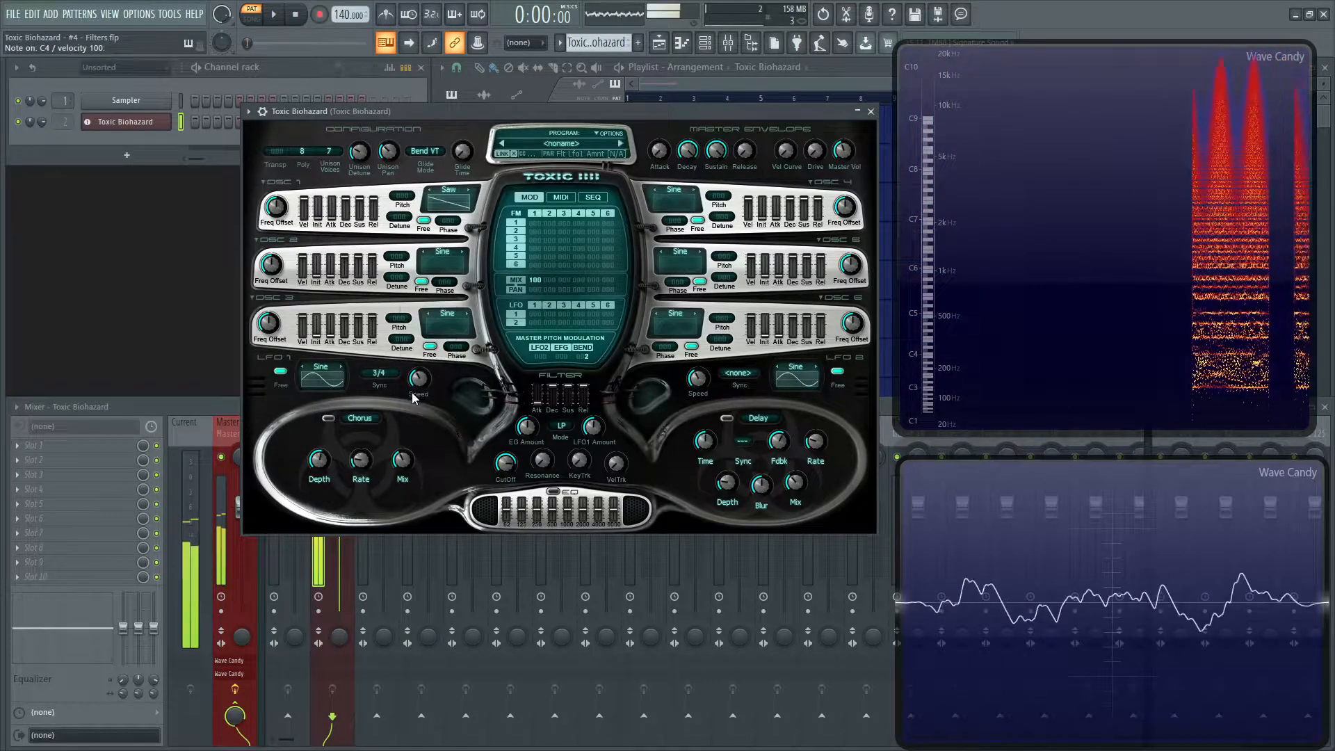
click(379, 374)
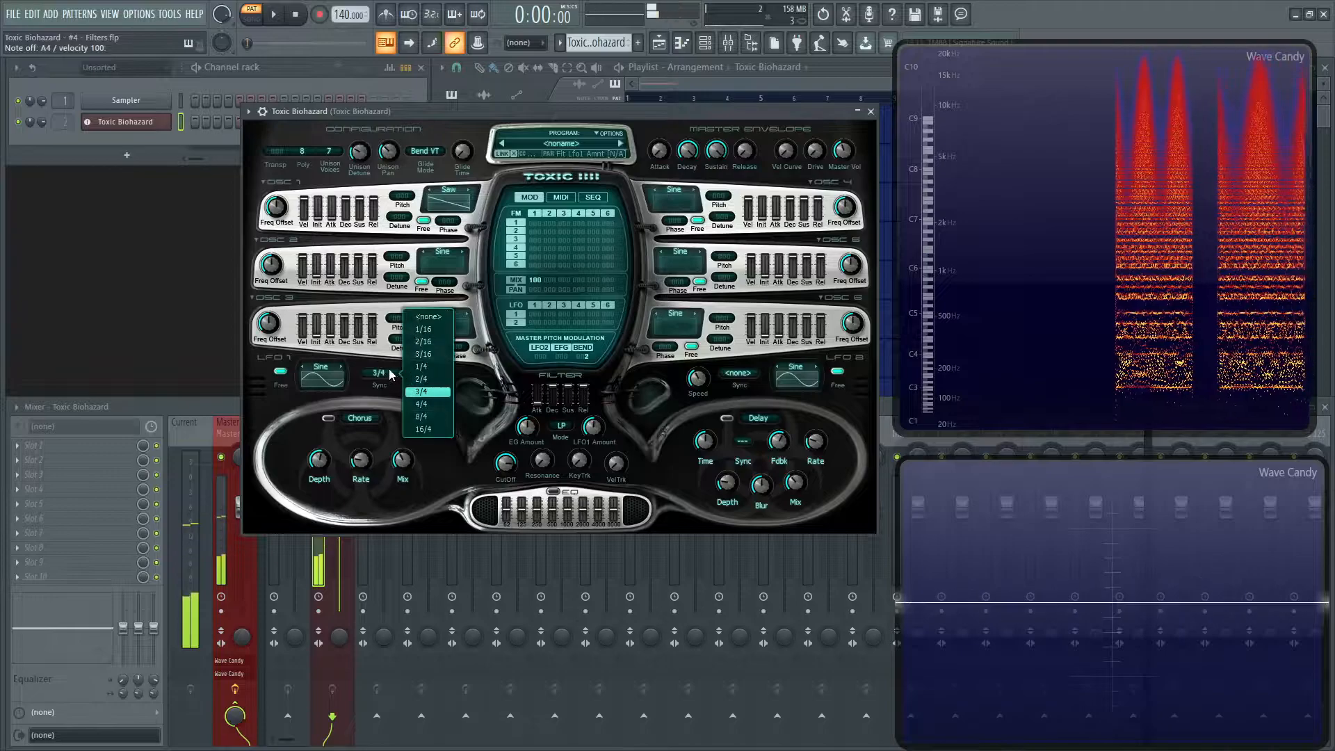
click(421, 366)
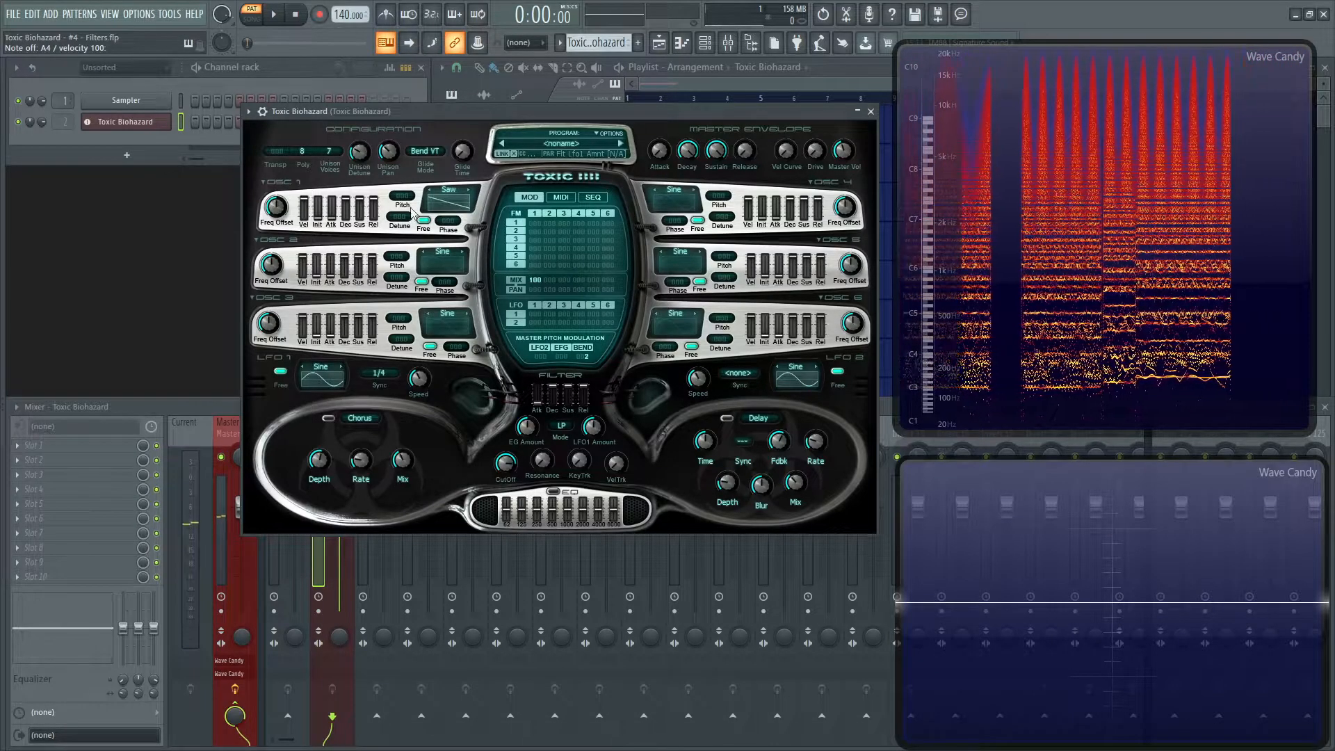
click(447, 189)
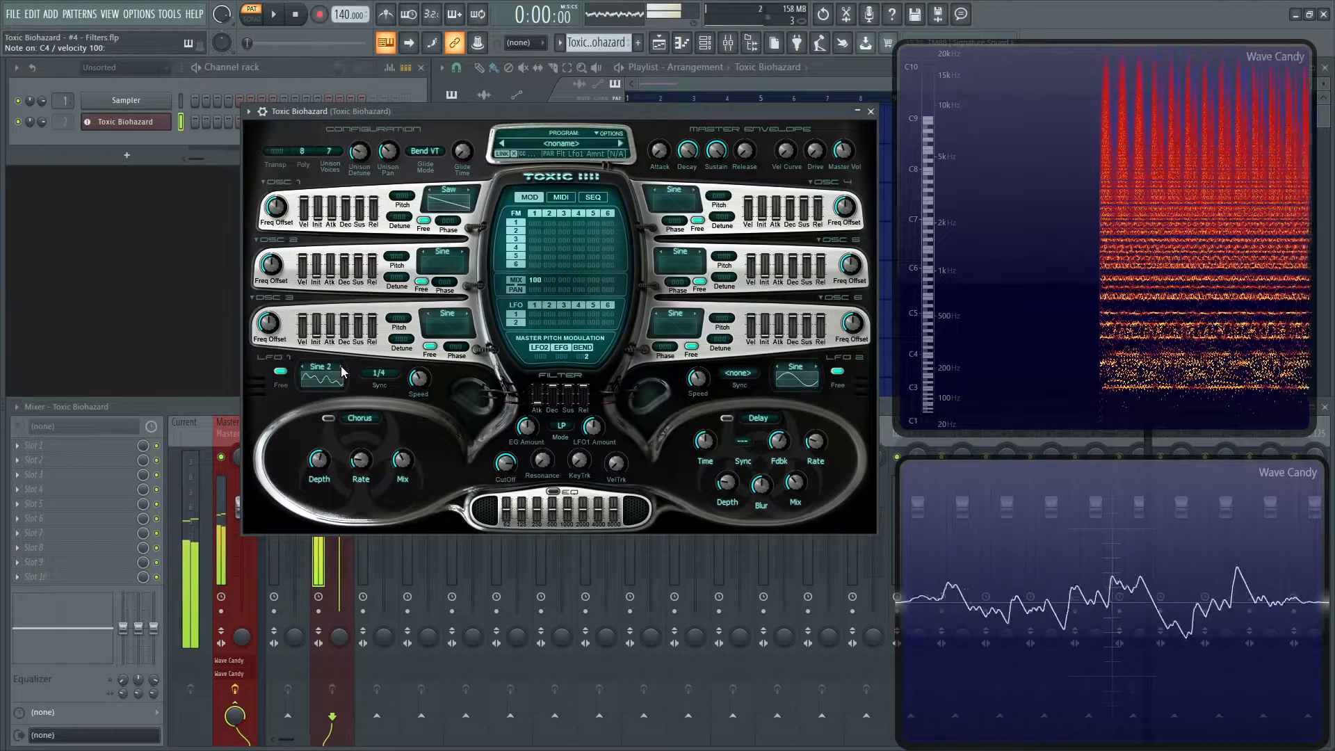
Cycle LFO 1's waveform through Organ, TriPow2 and Square, ending on Squ PW1
click(322, 365)
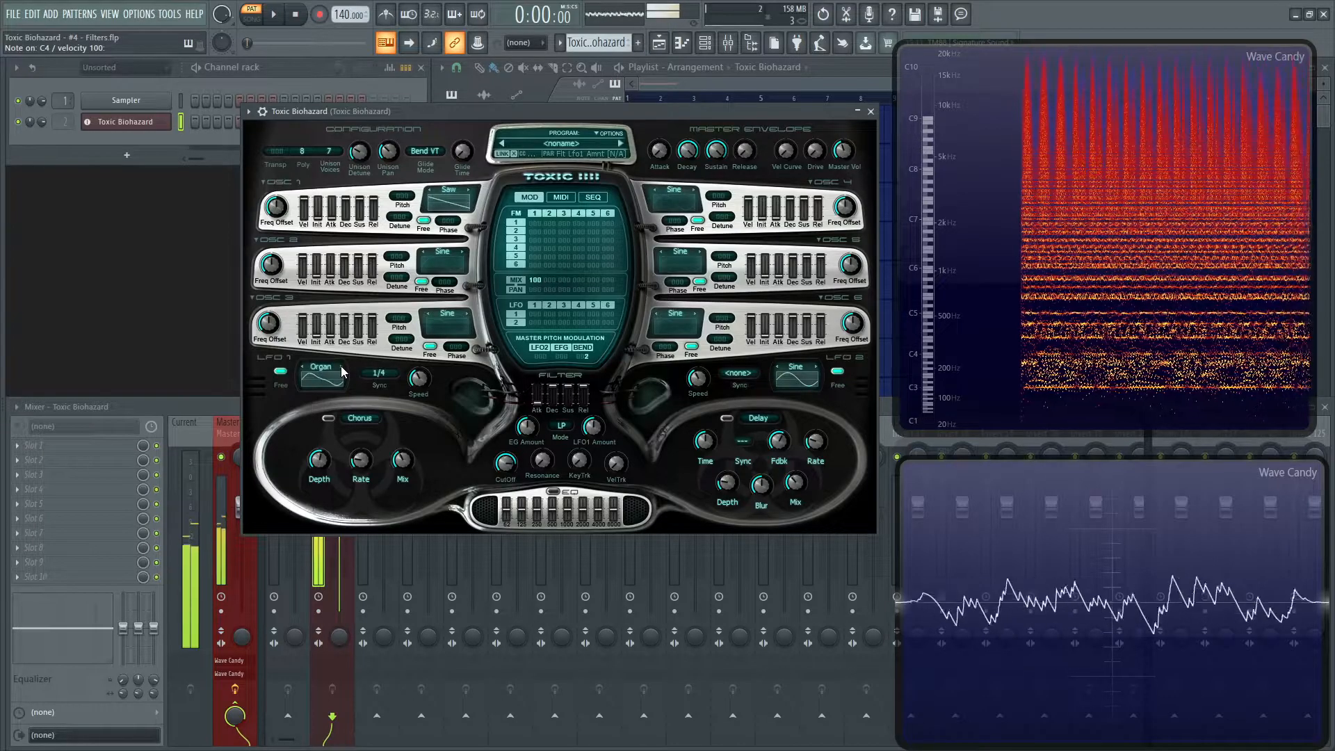
click(321, 365)
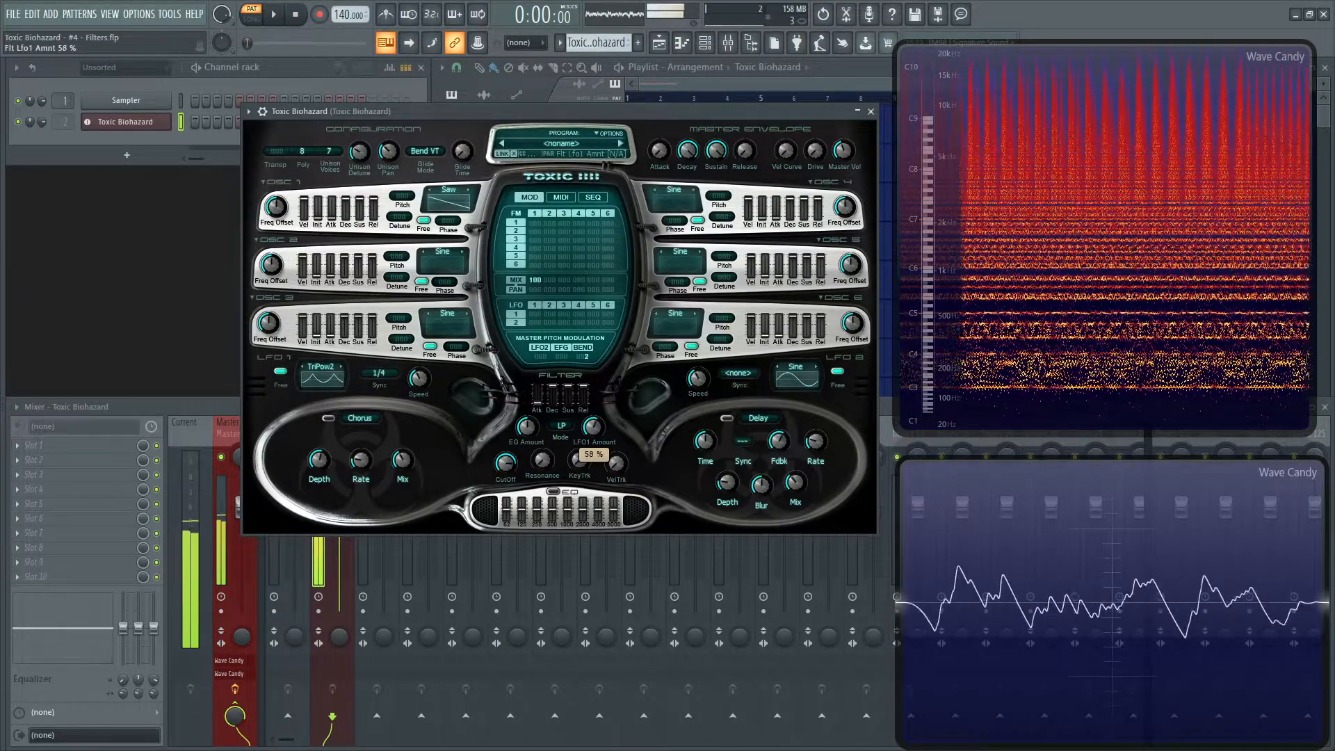
click(322, 372)
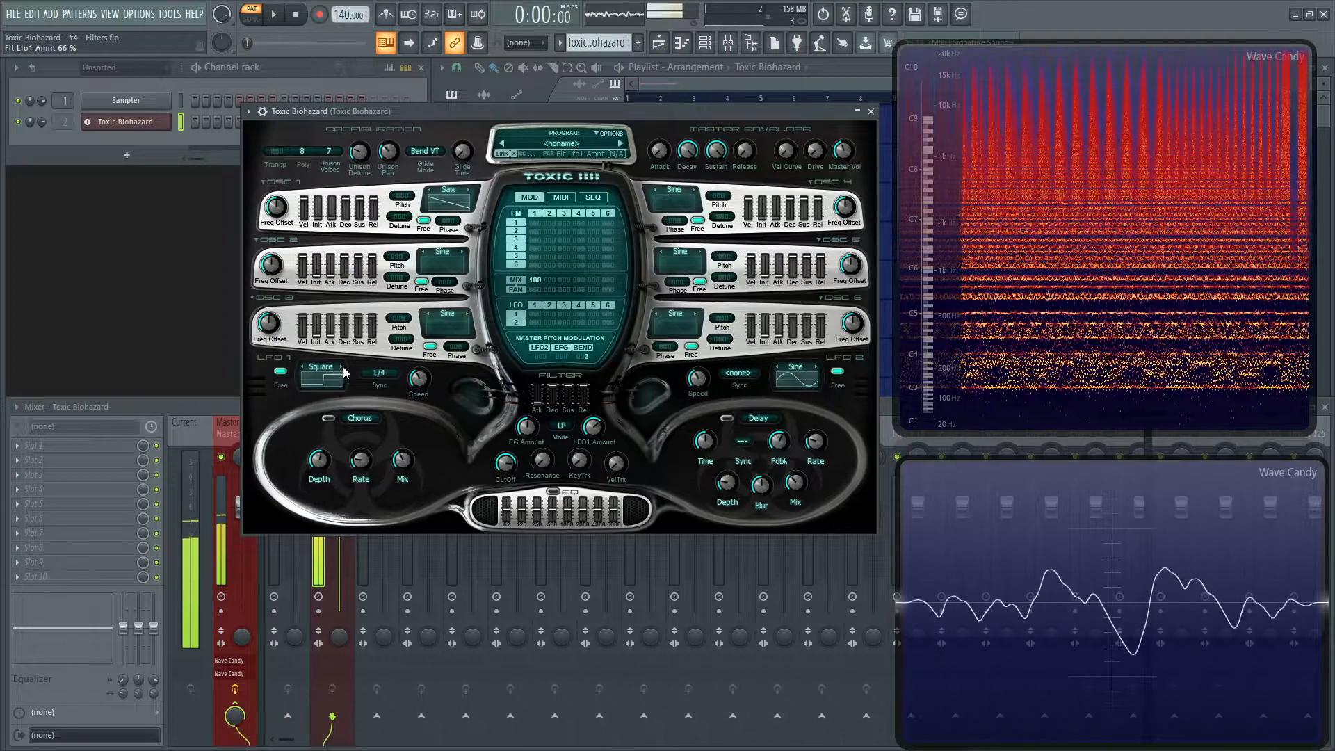
click(320, 366)
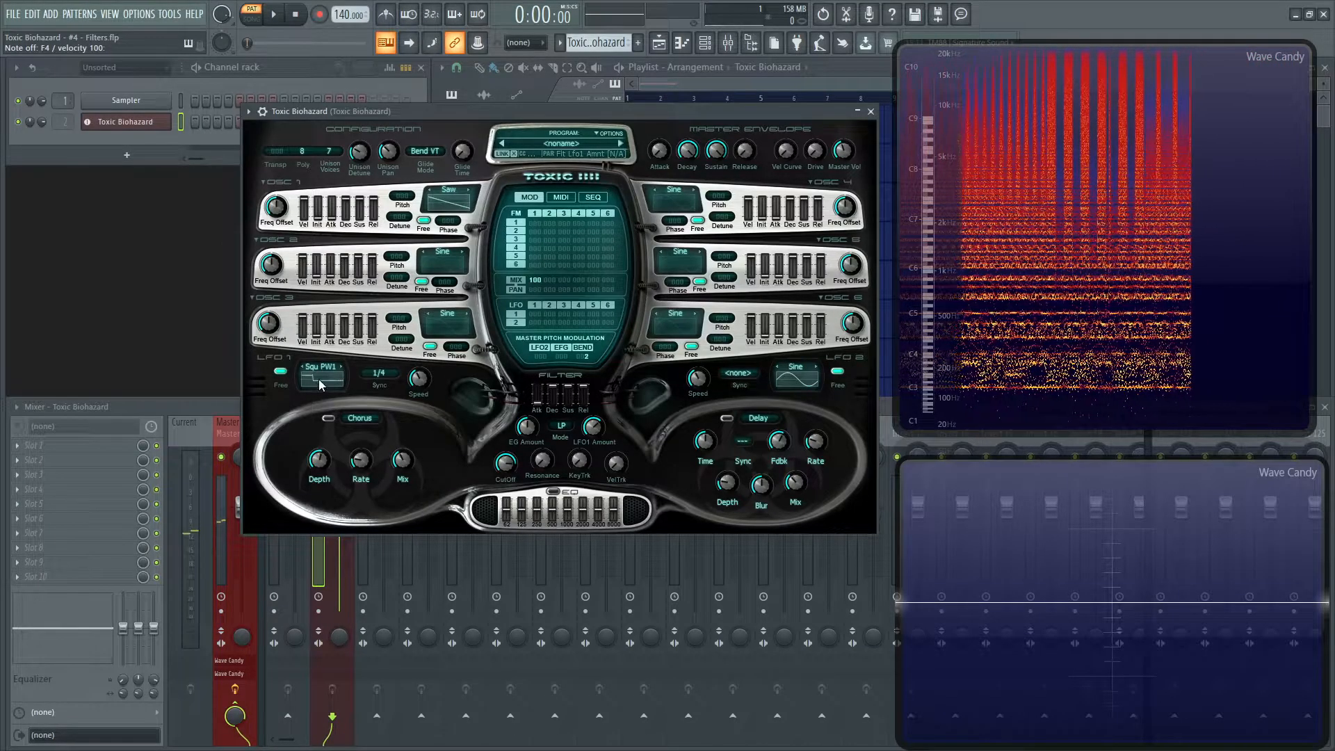
Choose a Gate waveform for LFO 1 from the shape list
click(321, 366)
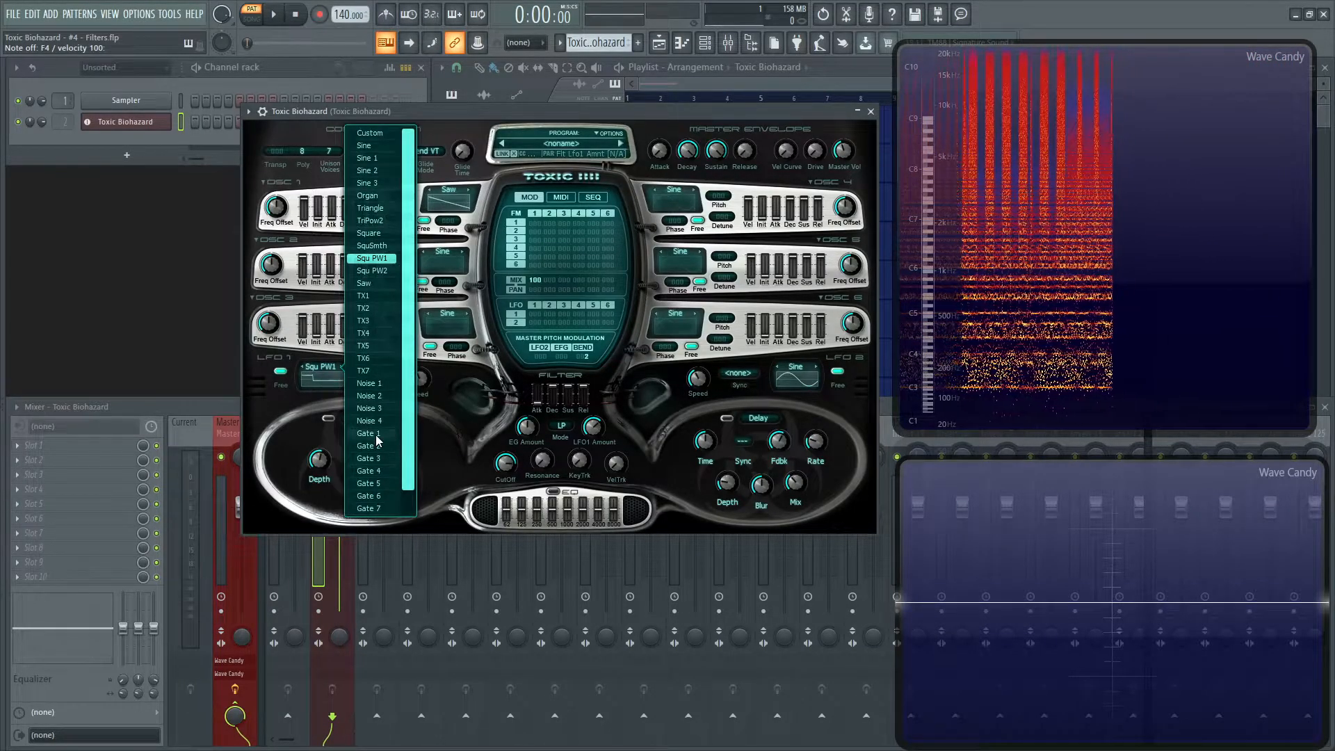
click(367, 433)
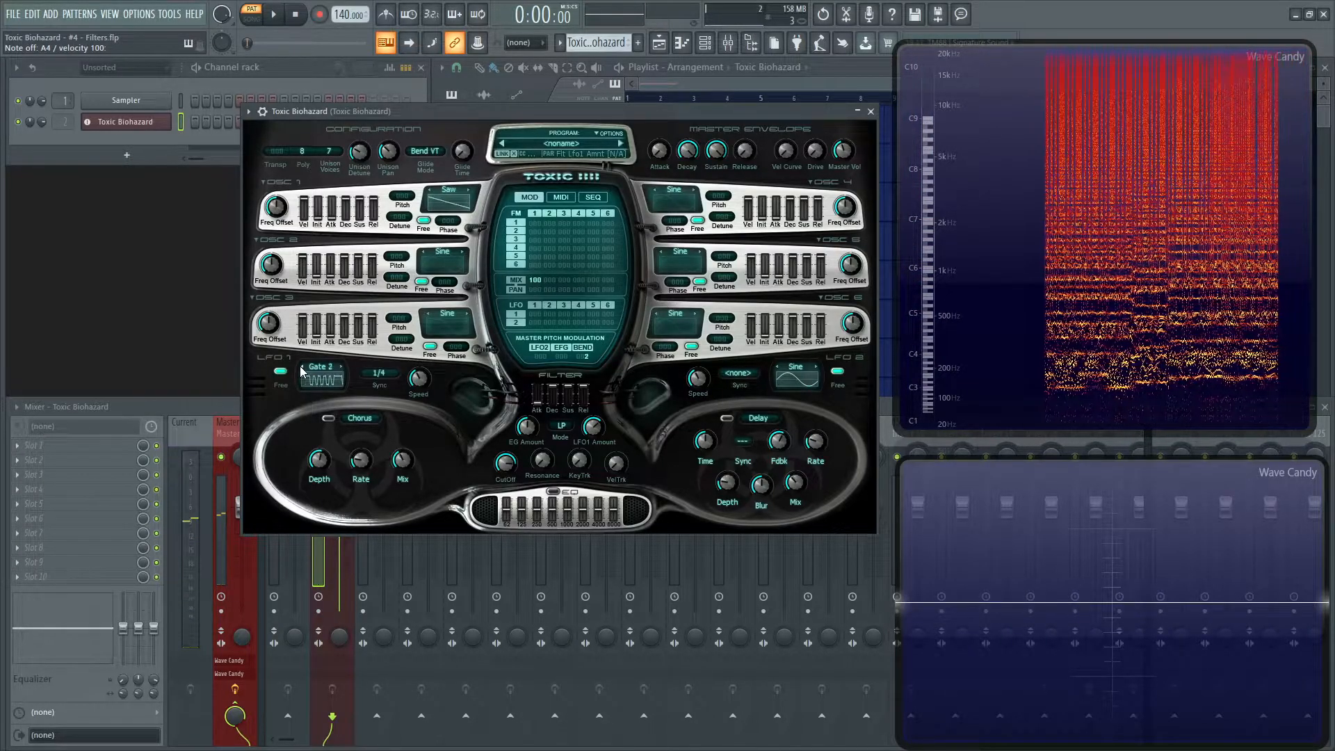
Set LFO 1's tempo sync to 2/4, reselecting the sync length once
click(378, 372)
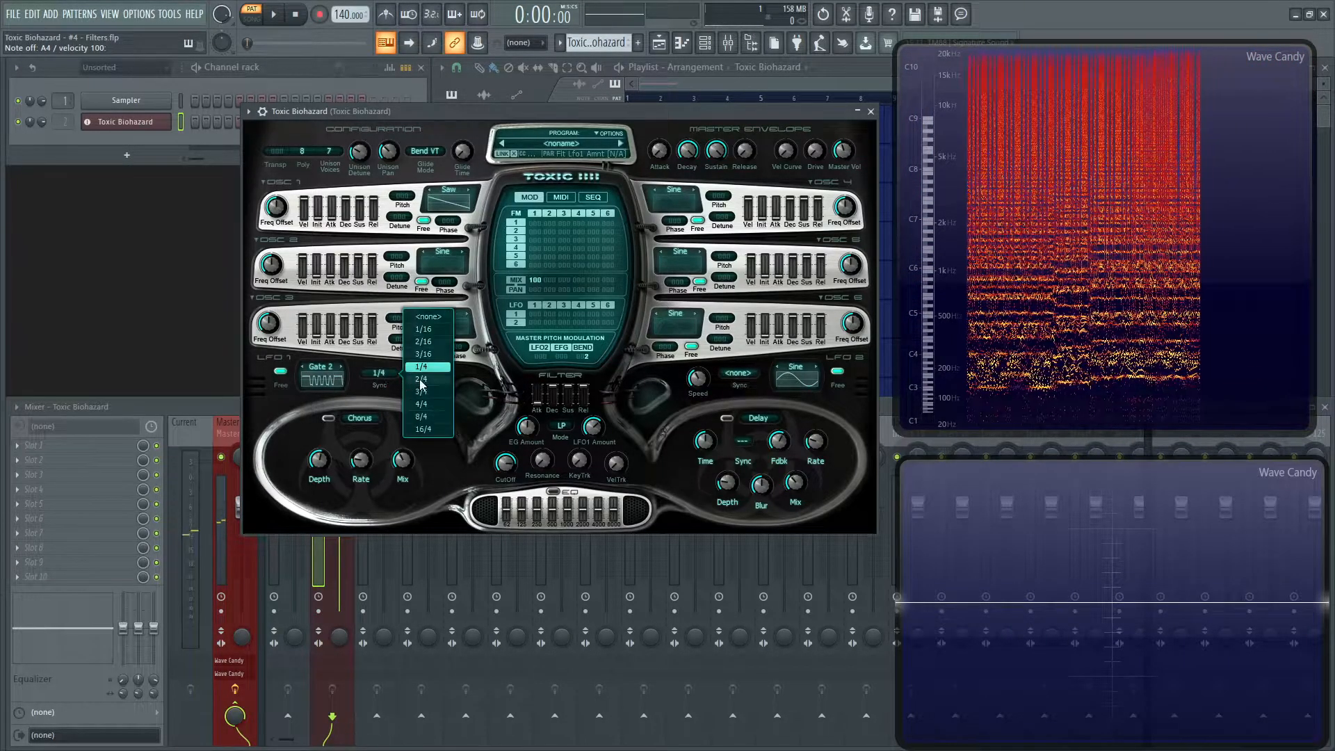
click(421, 378)
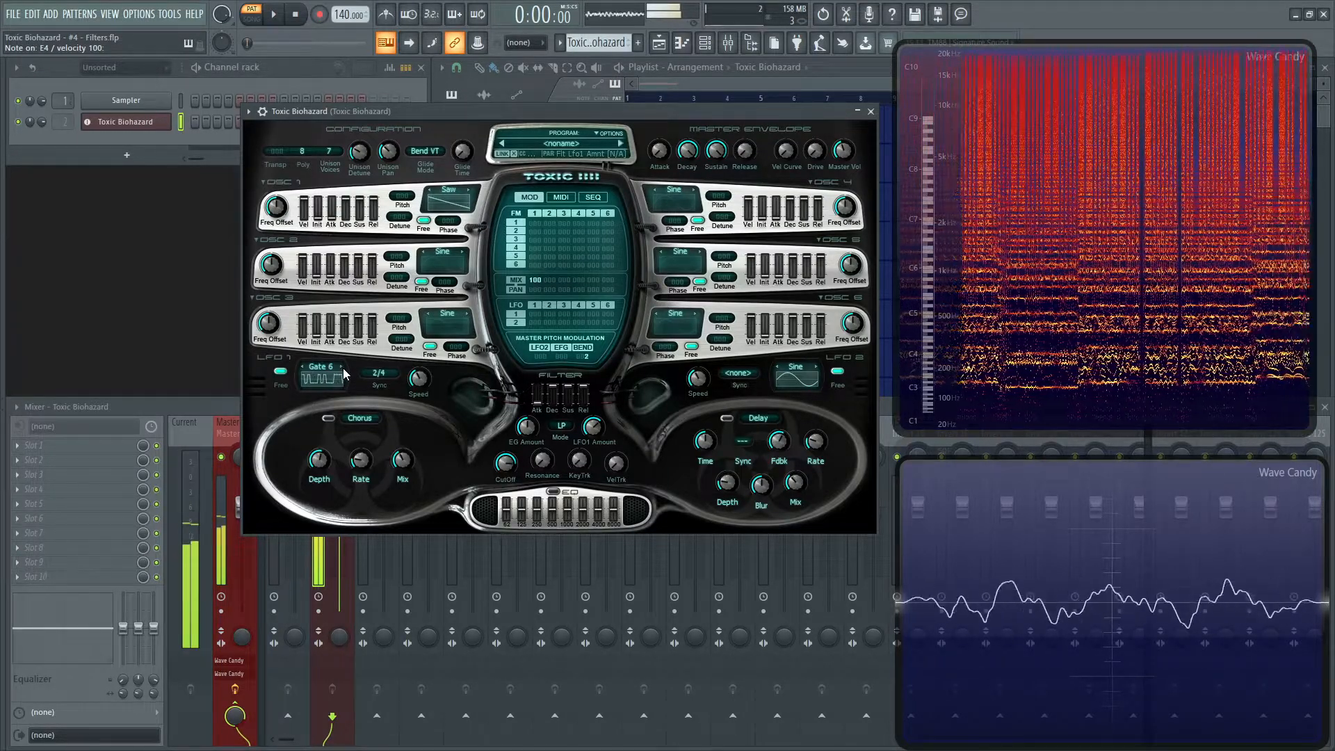
click(380, 373)
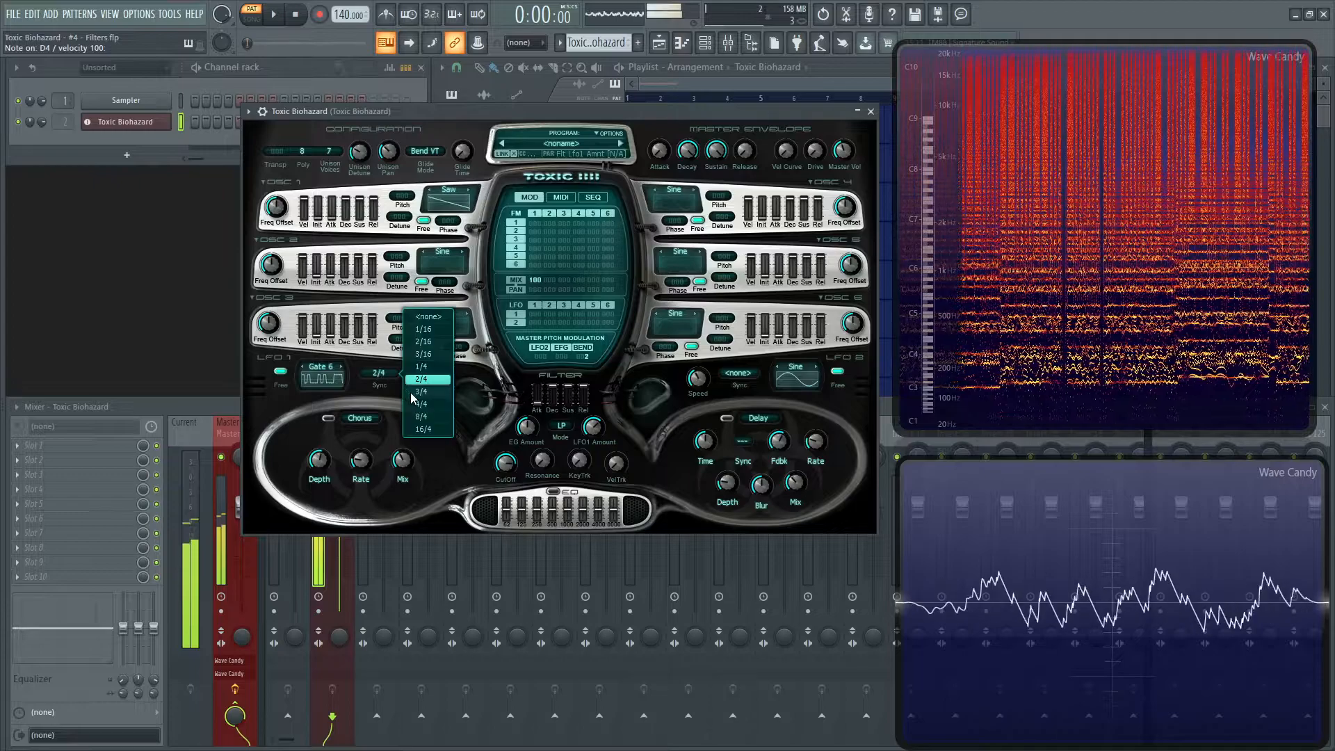
click(421, 365)
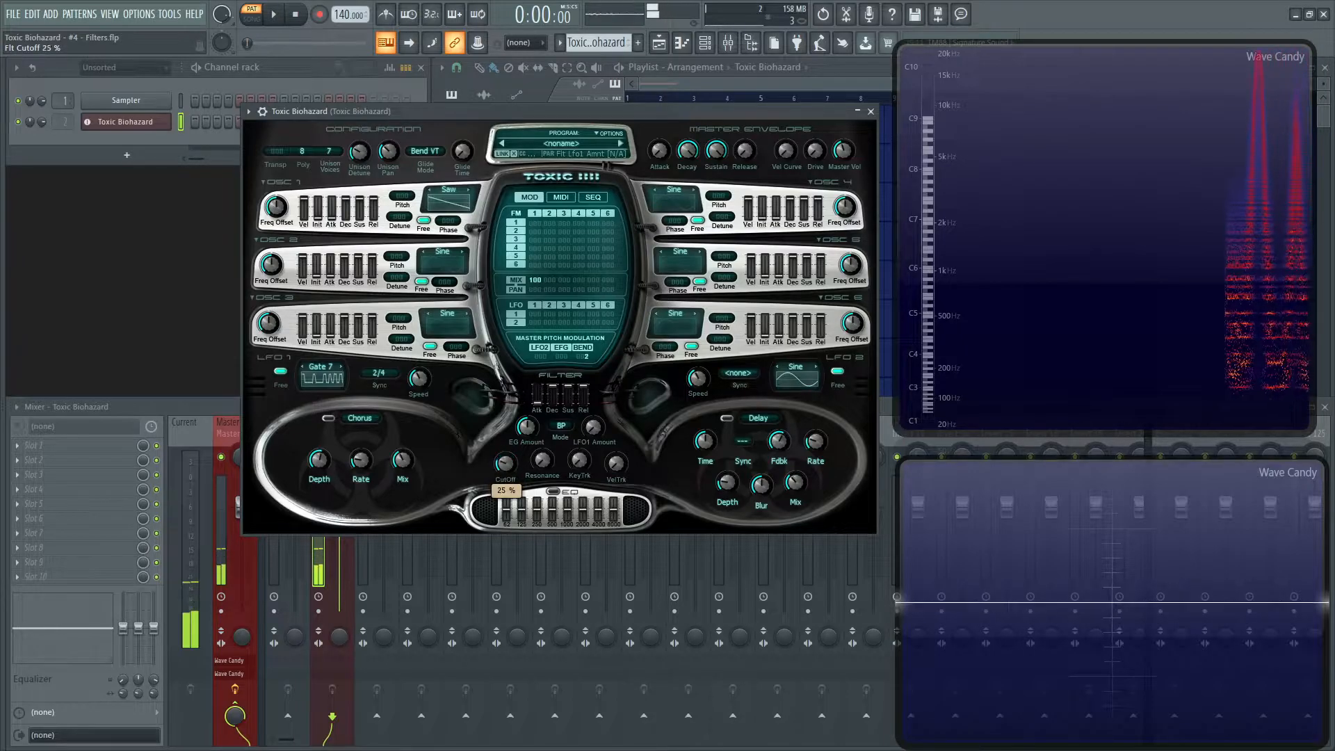
Raise the band-pass filter cutoff from 25% up to about 85%
drag(505, 449, 519, 434)
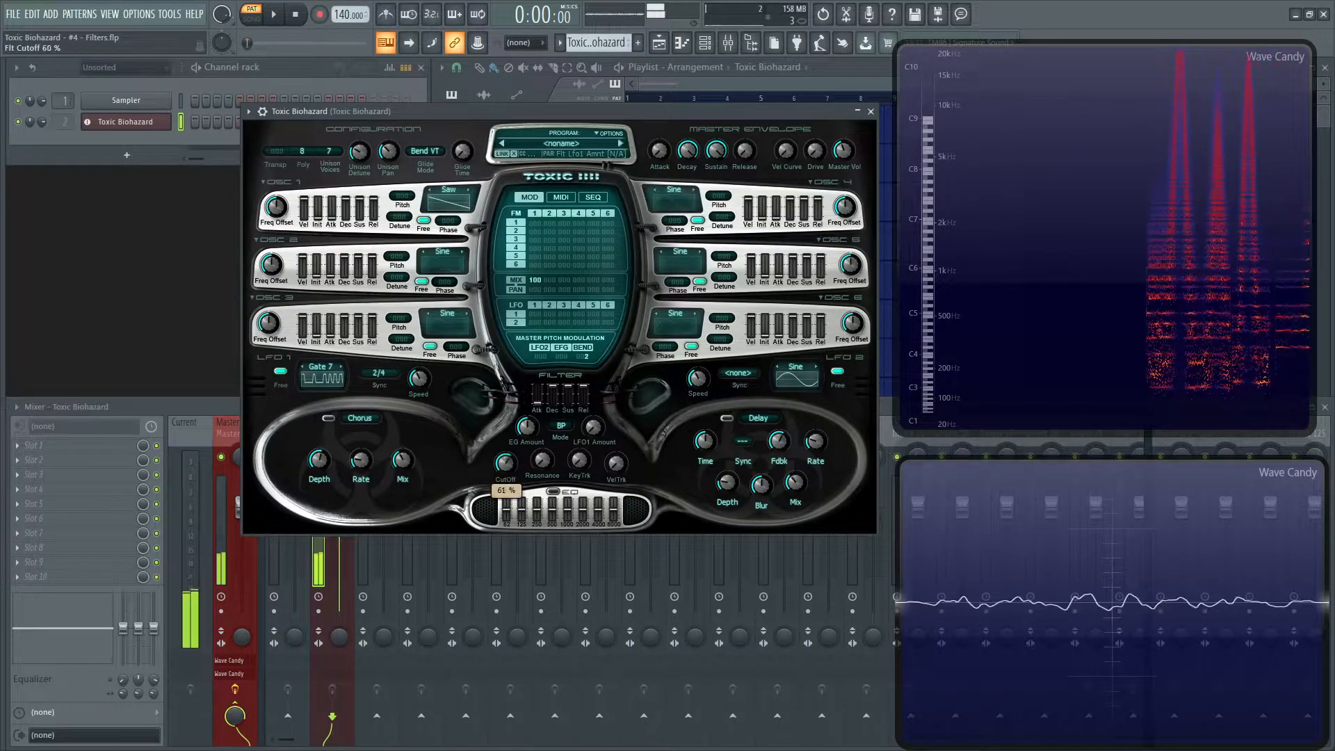
drag(505, 491, 505, 498)
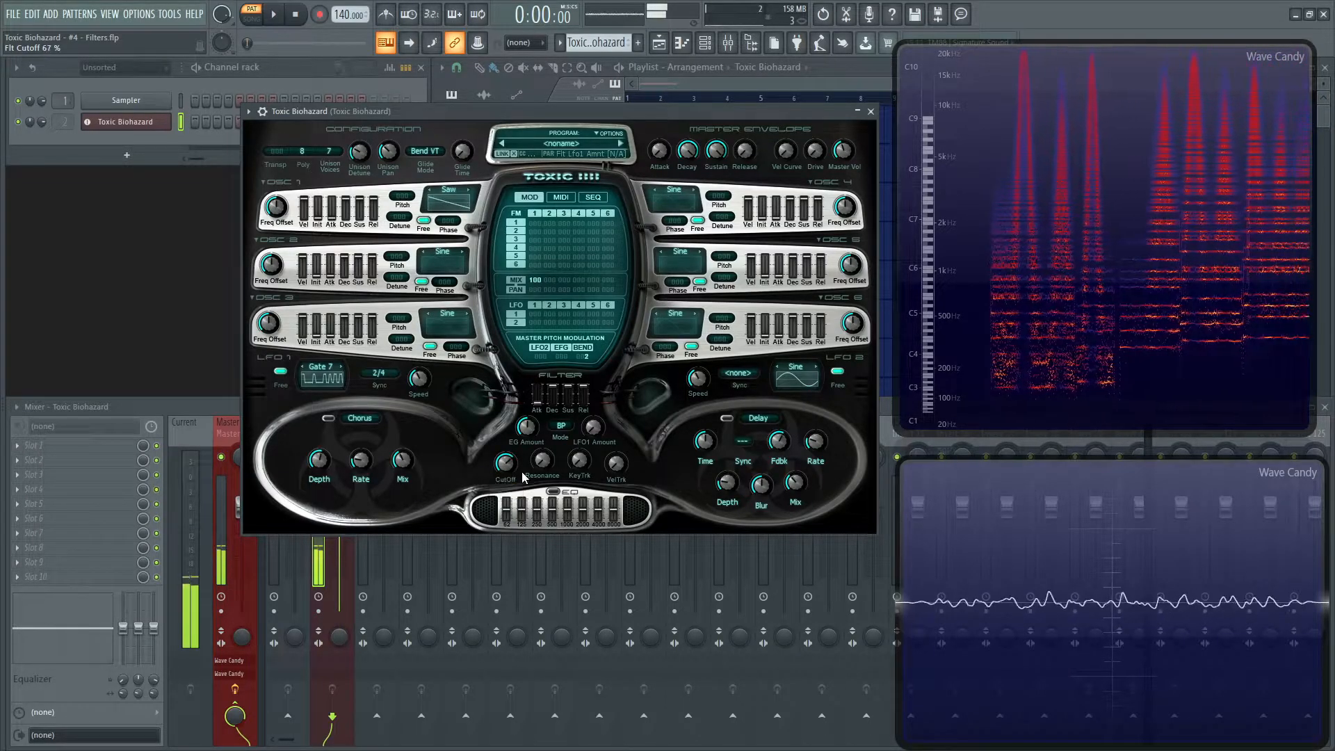
drag(505, 461, 505, 442)
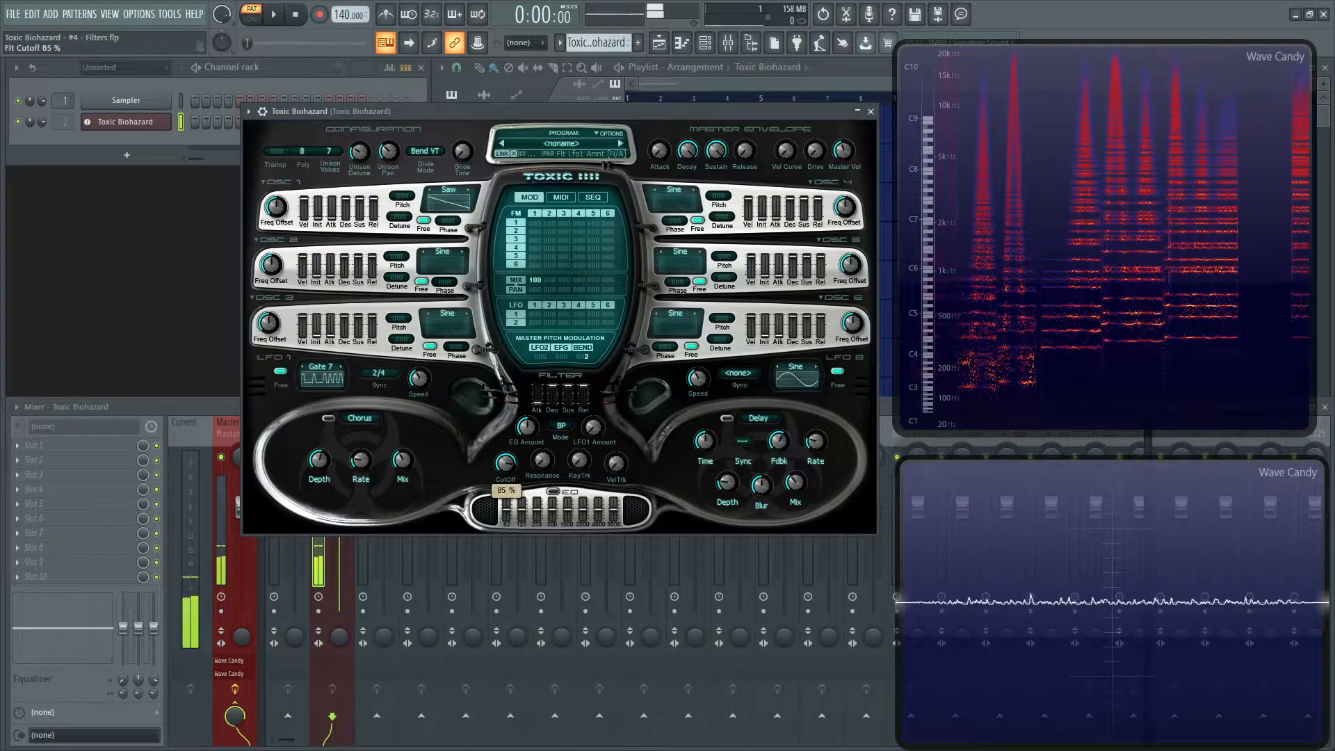
drag(503, 460, 504, 477)
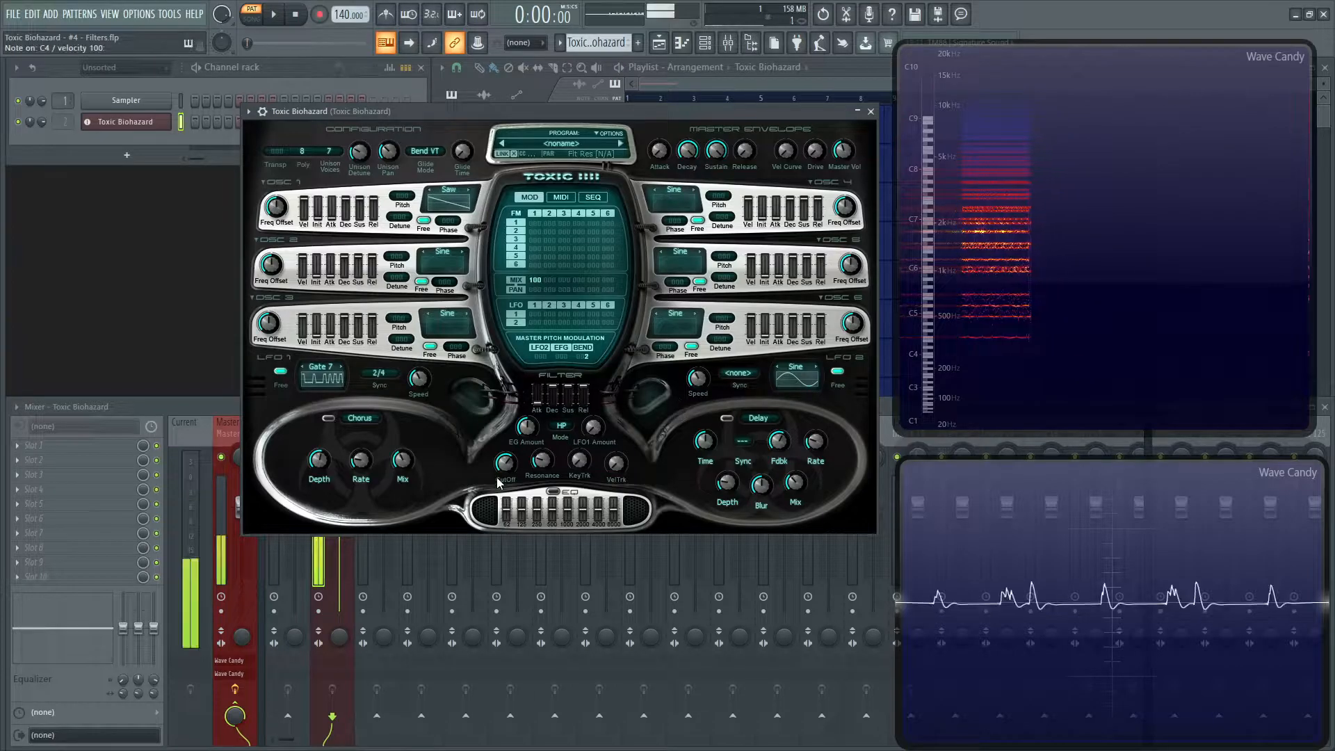
Set the high-pass cutoff to about 84% and resonance to about 12%
drag(503, 462, 504, 485)
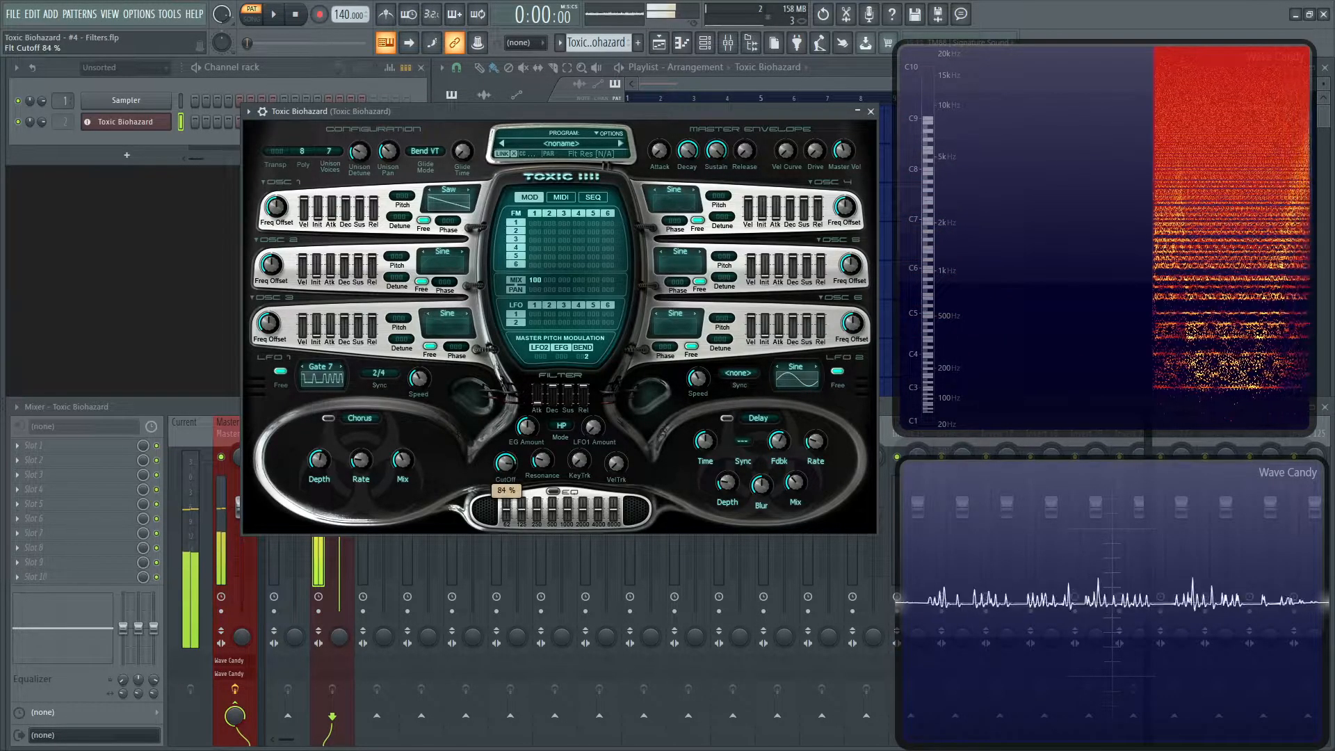
drag(505, 469, 505, 502)
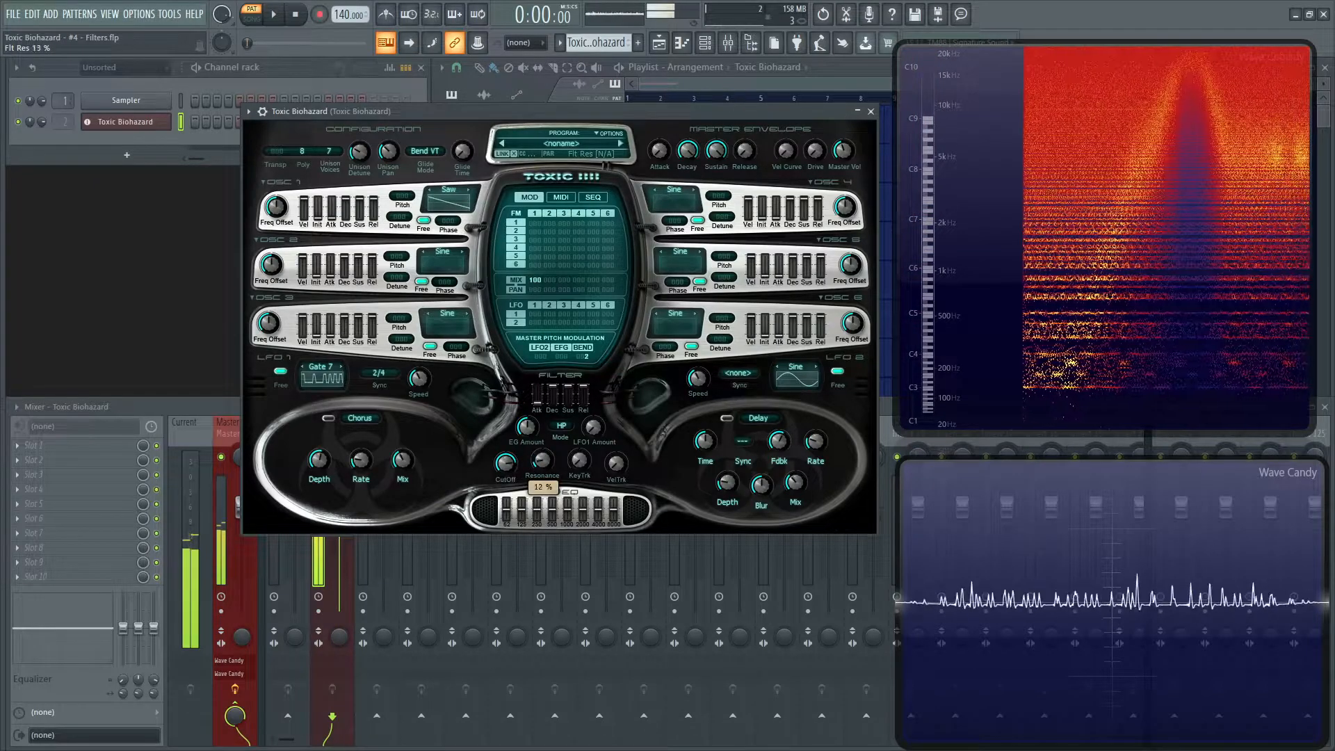
drag(543, 486, 542, 460)
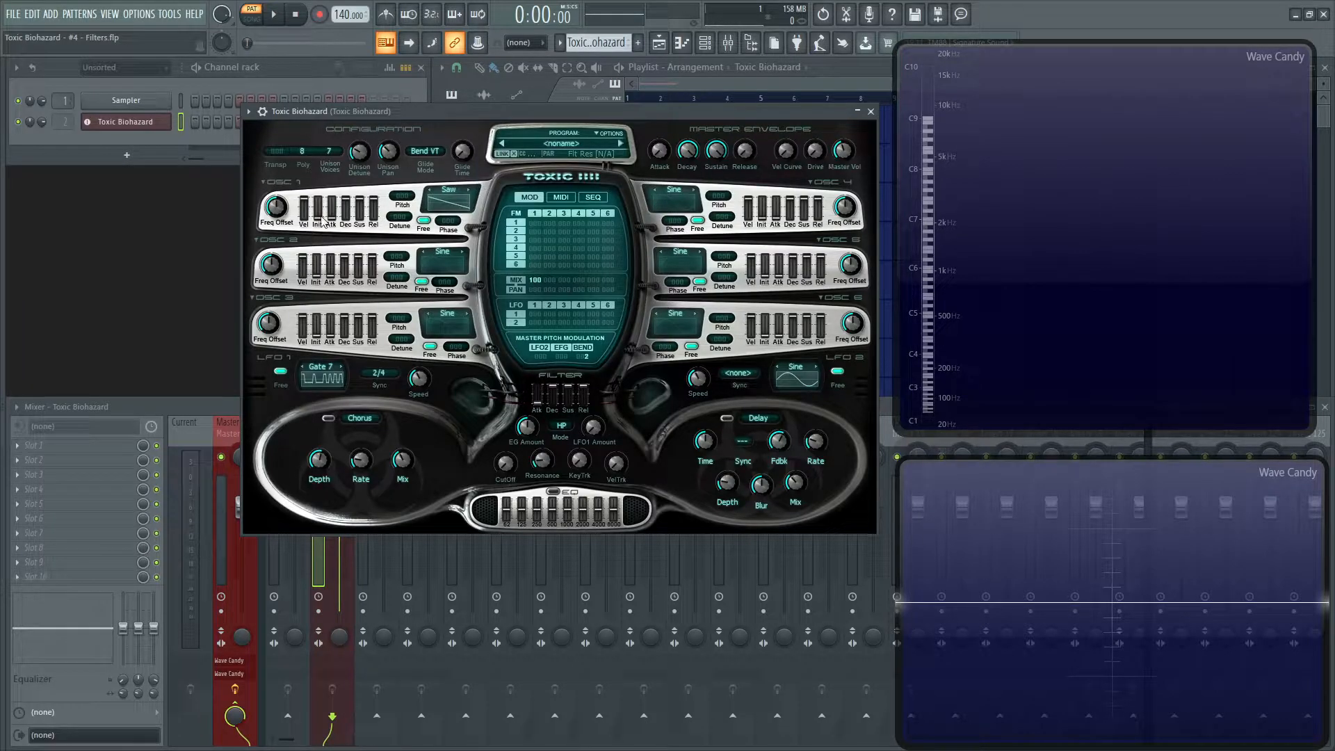
mouse_move(347, 213)
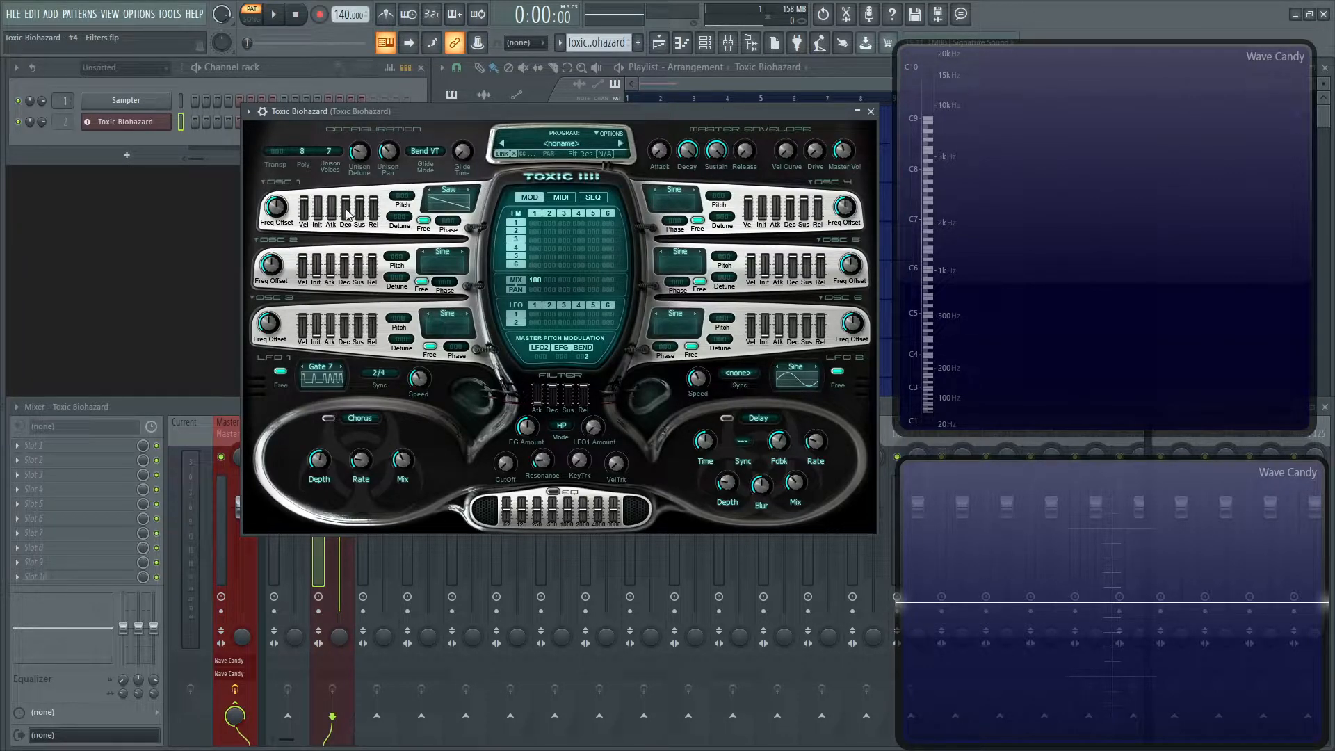
mouse_move(609, 373)
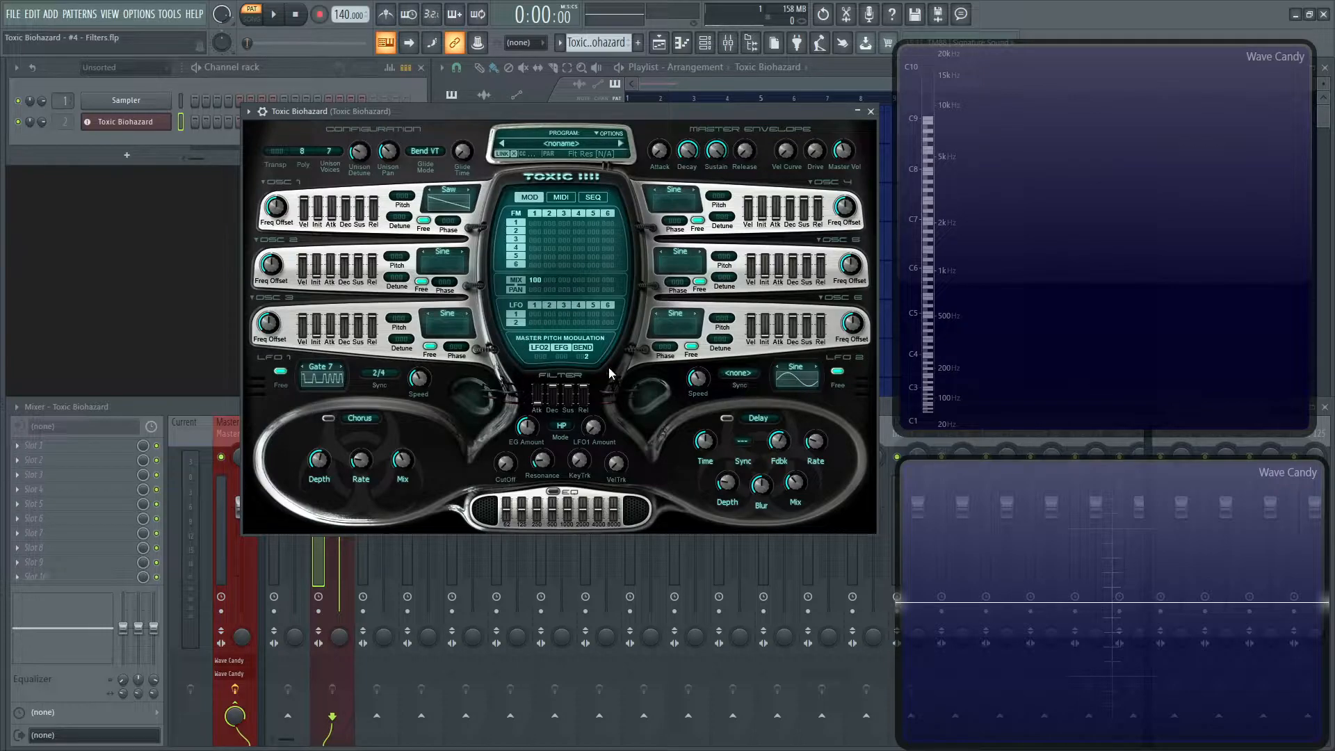
mouse_move(562, 432)
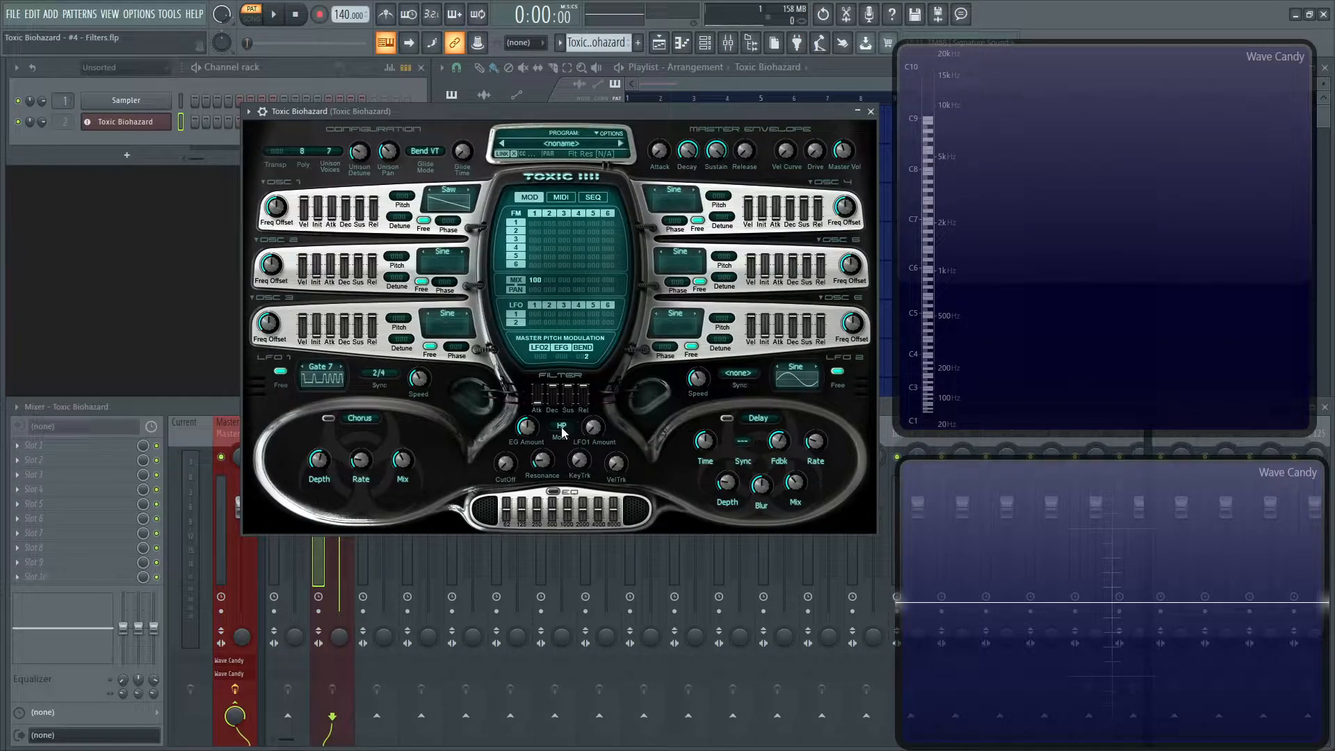
Switch the filter mode back to LP and nudge the filter envelope control
click(560, 425)
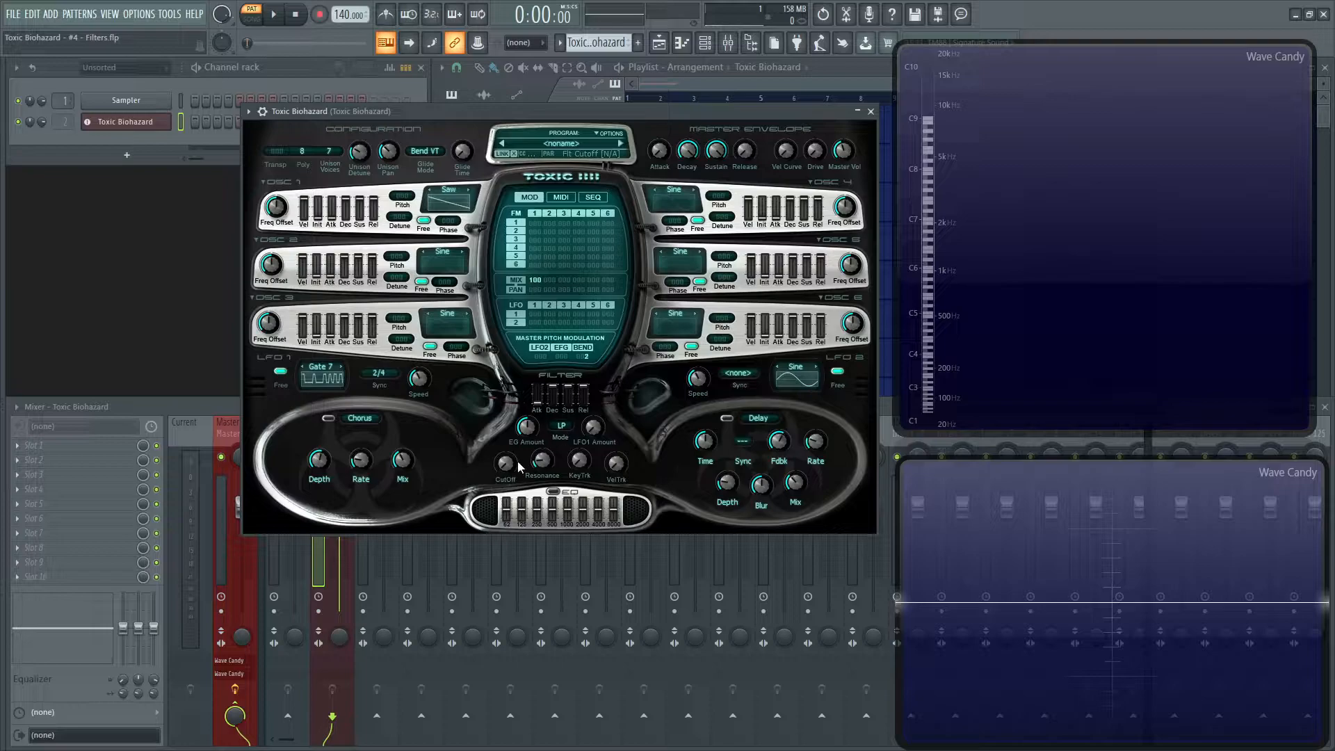
mouse_move(524, 456)
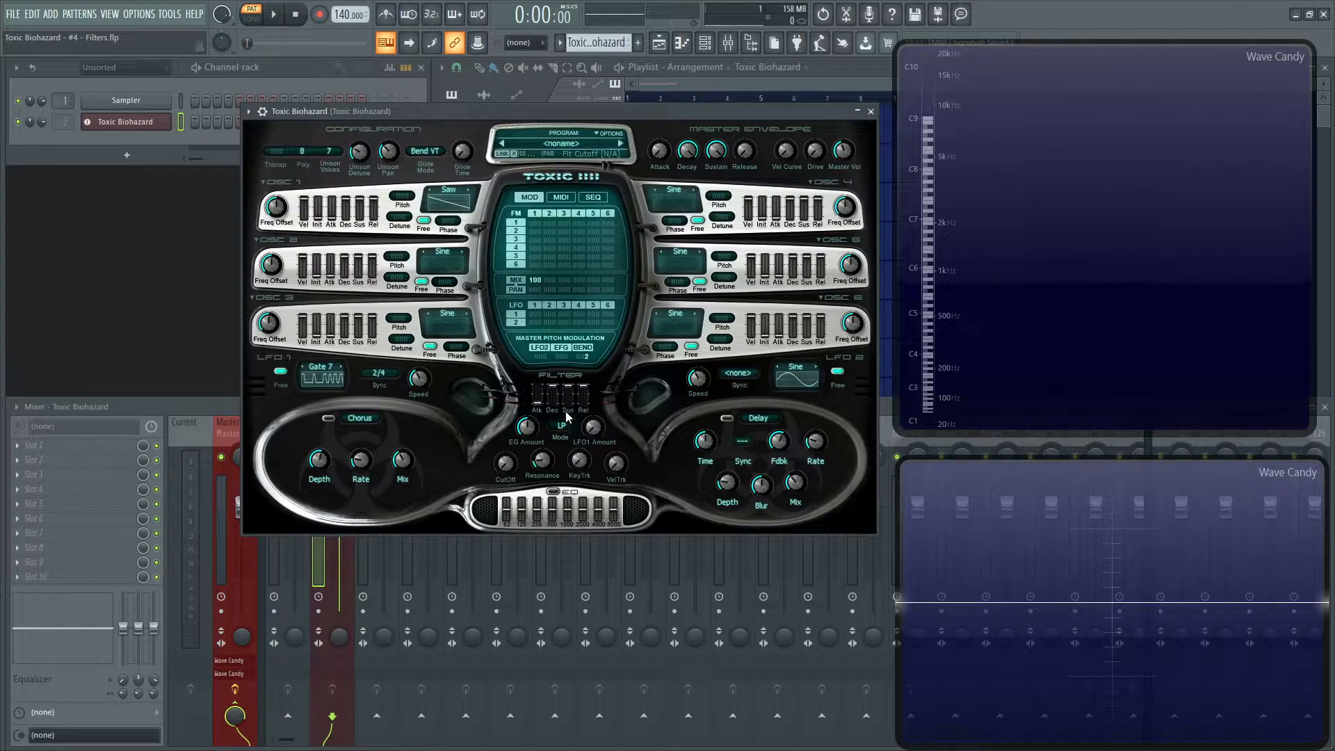
drag(505, 462, 505, 477)
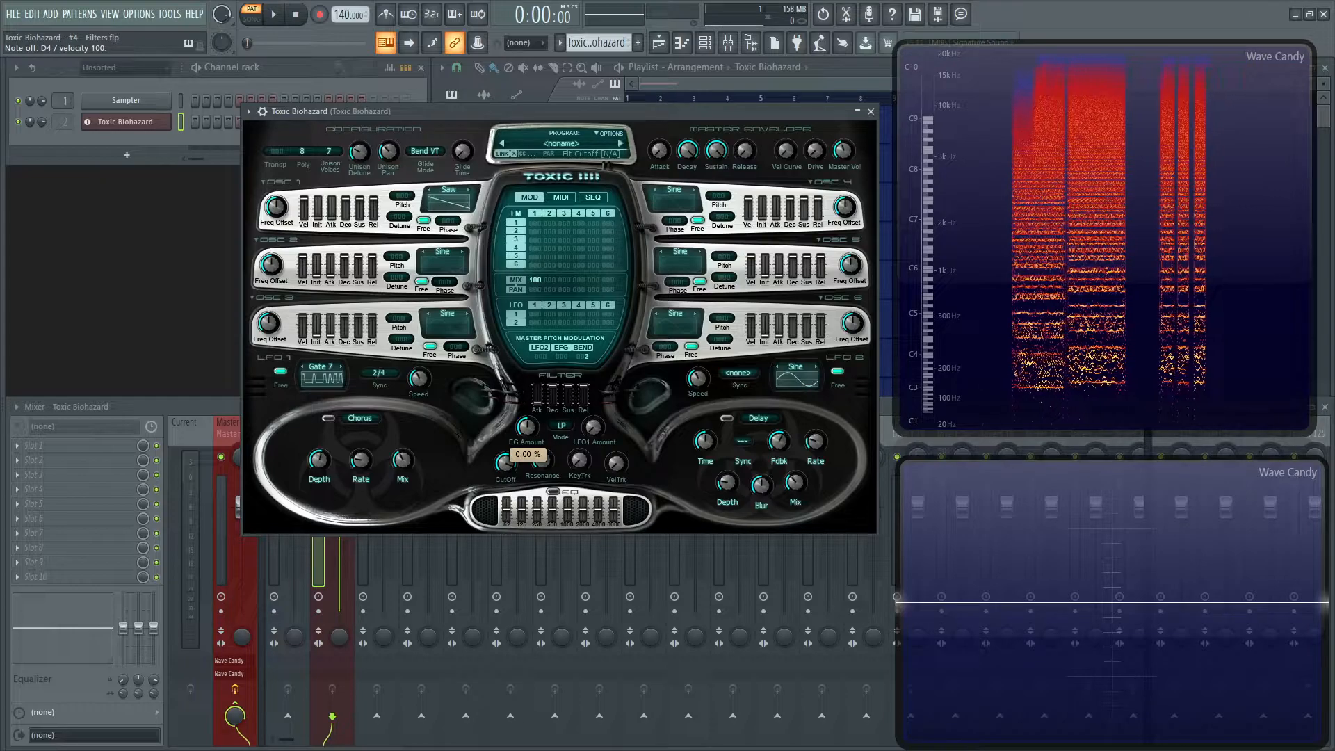
Raise the filter EG Amount from about 79% up to a full 100%
drag(506, 450, 506, 434)
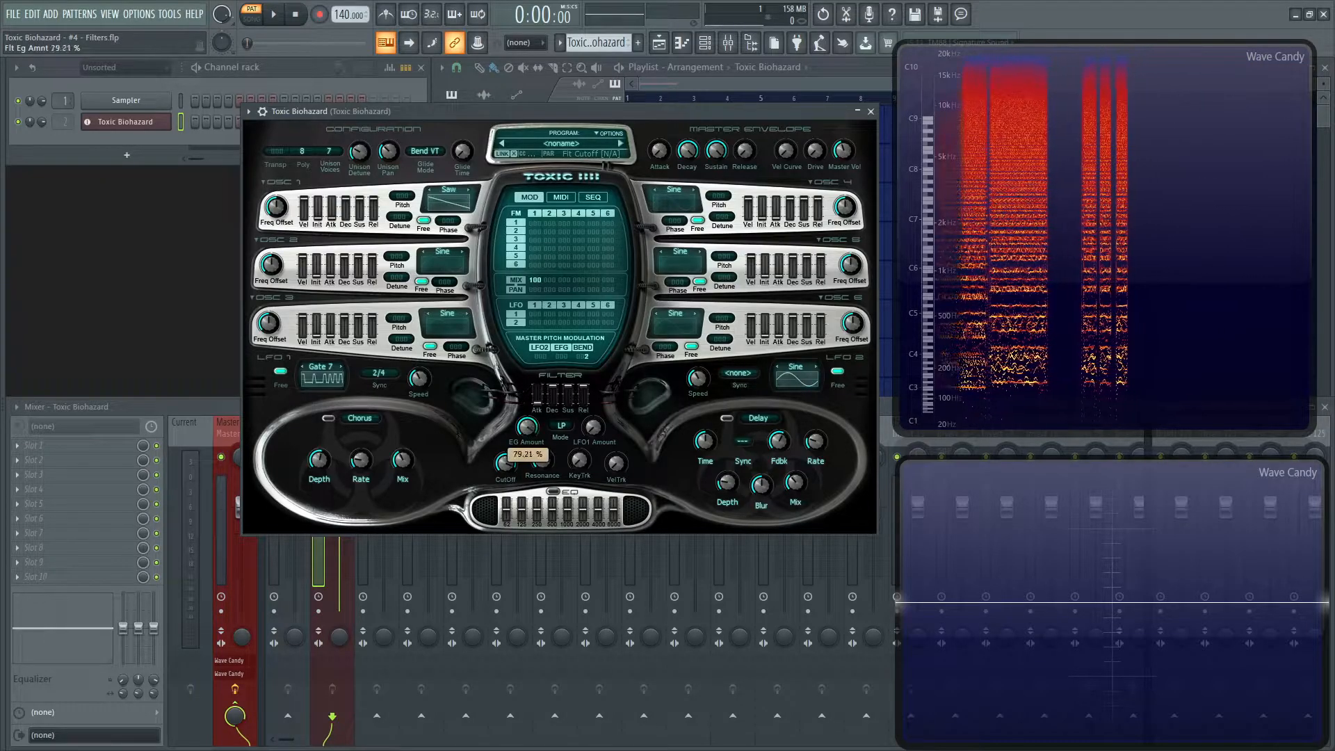
drag(526, 453, 526, 425)
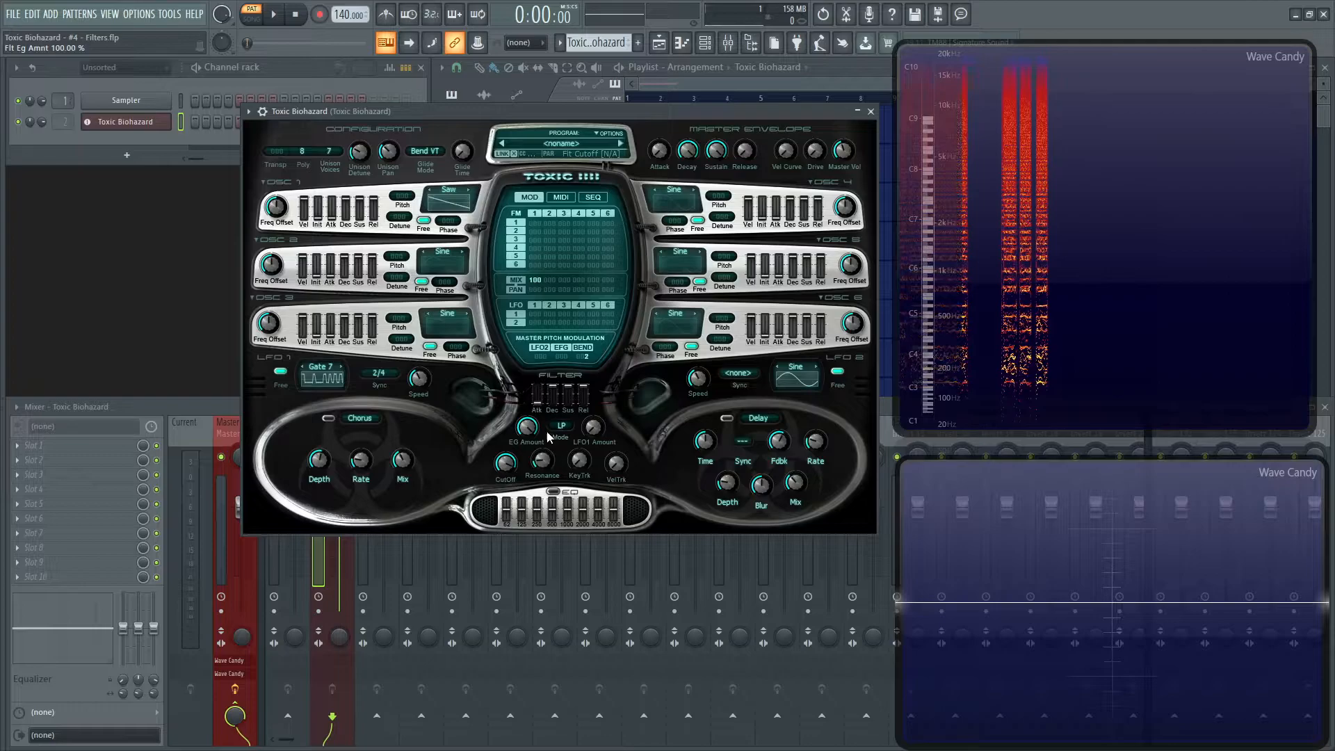
drag(528, 427, 528, 417)
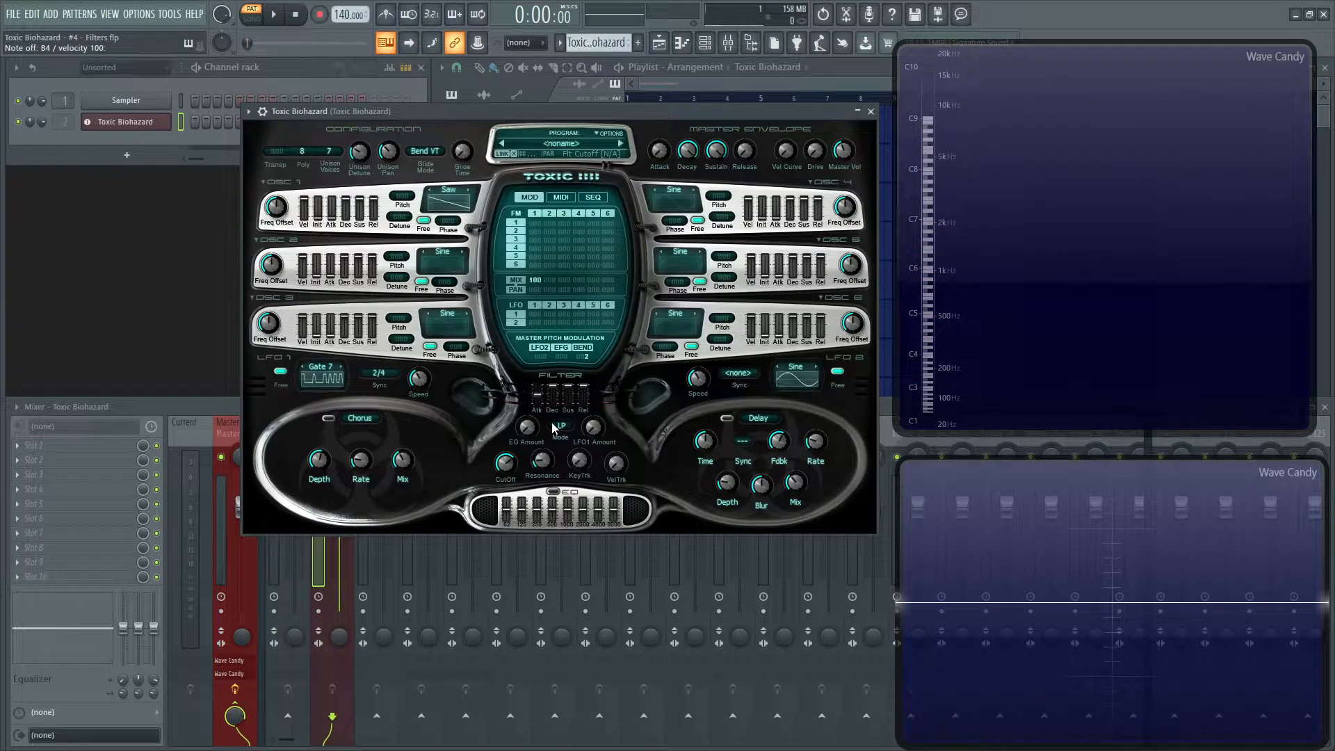
mouse_move(552, 429)
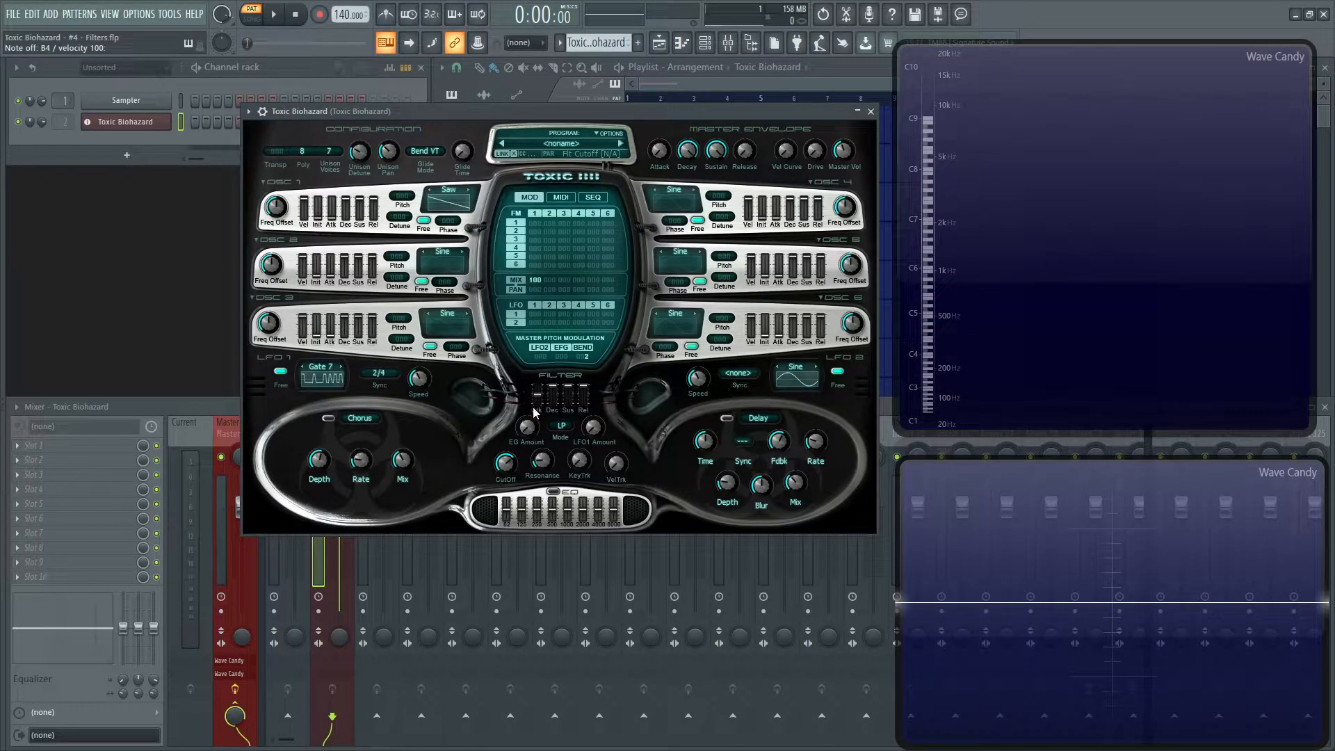
mouse_move(599, 399)
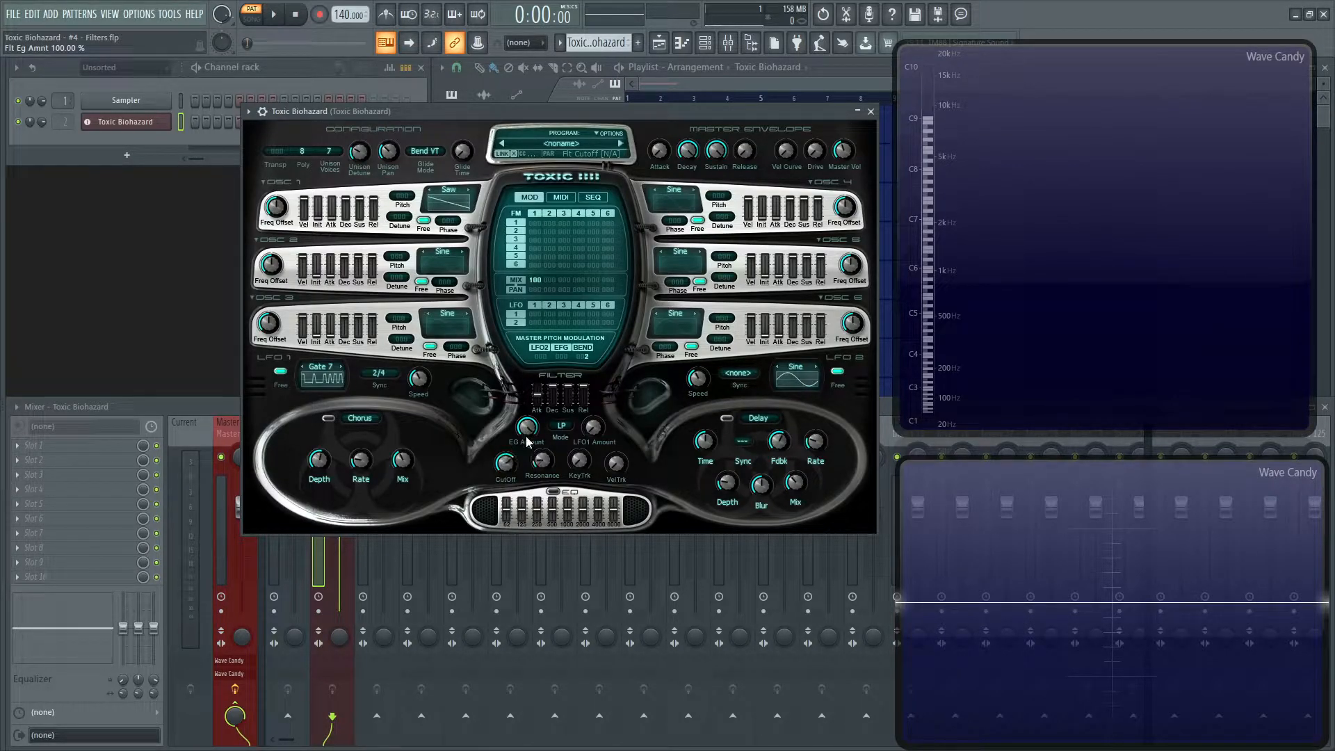
Invert the filter EG Amount to −100% and bring the cutoff up near 96%
drag(526, 446, 525, 455)
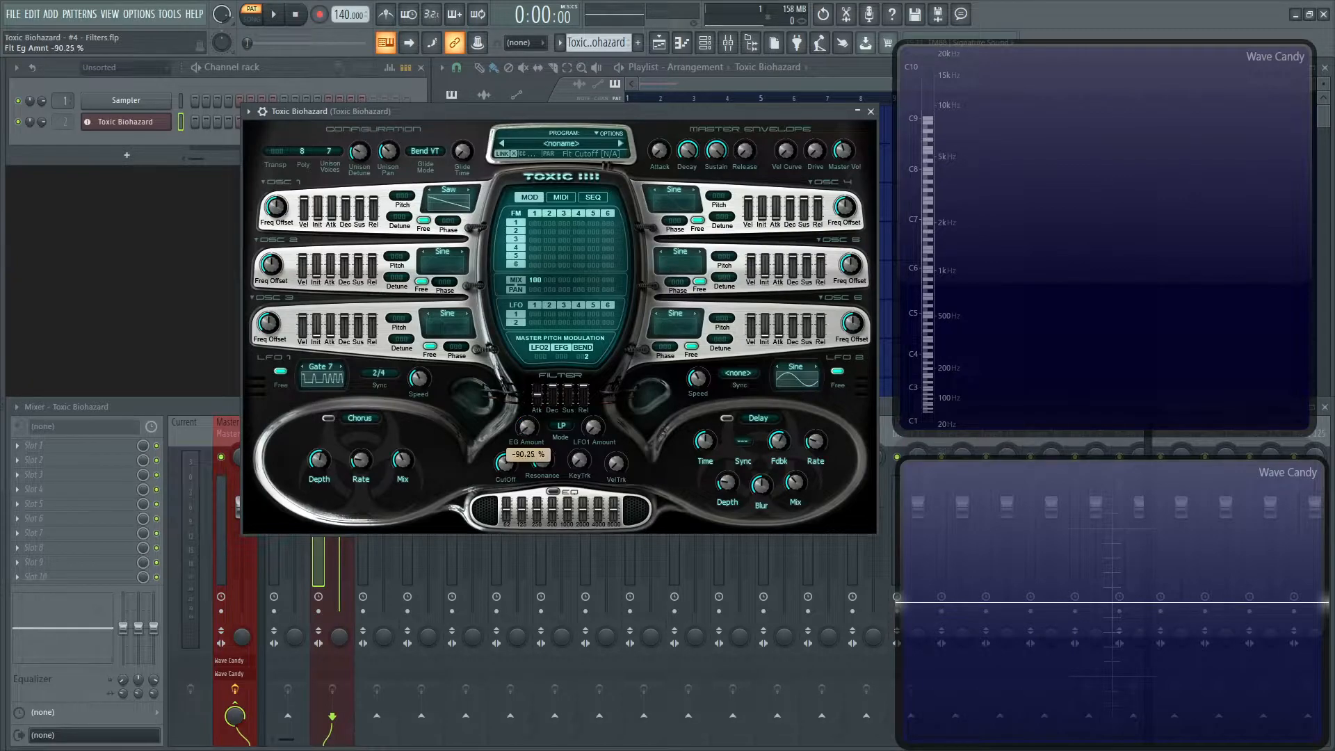
drag(528, 423, 528, 434)
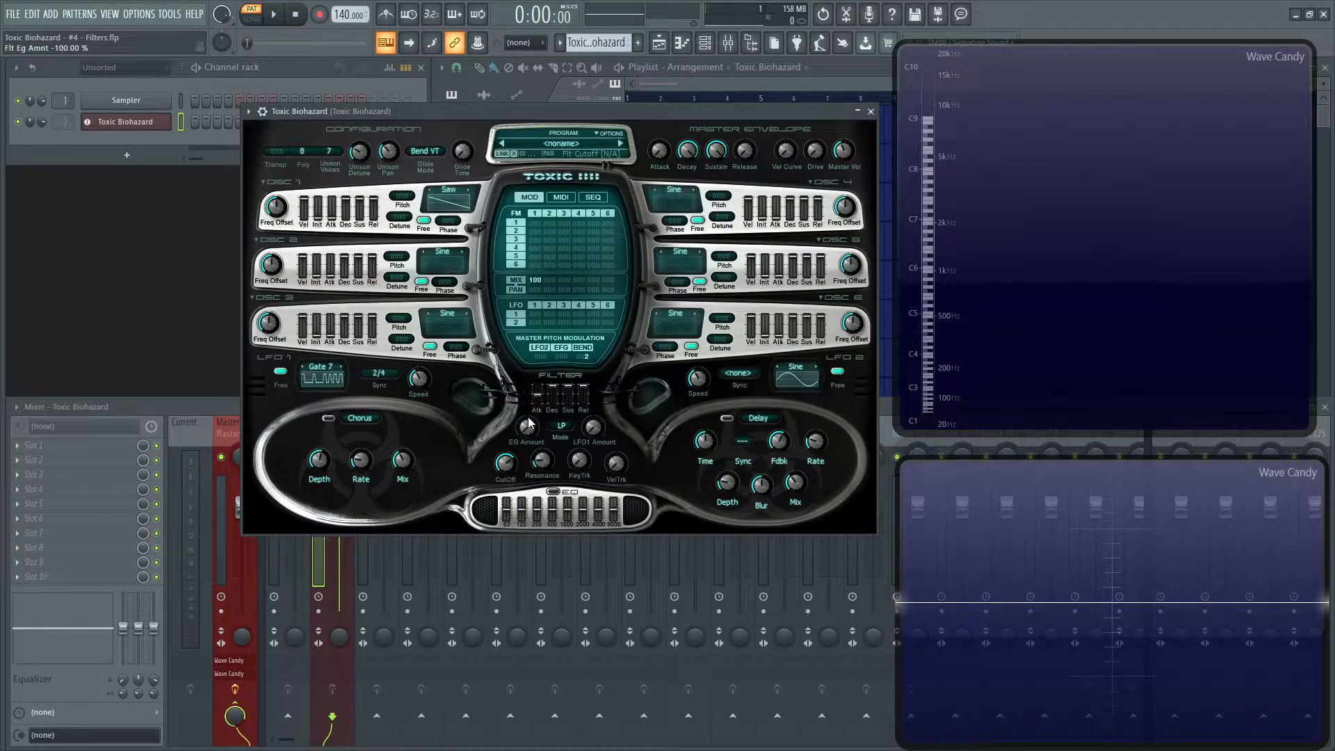
mouse_move(530, 412)
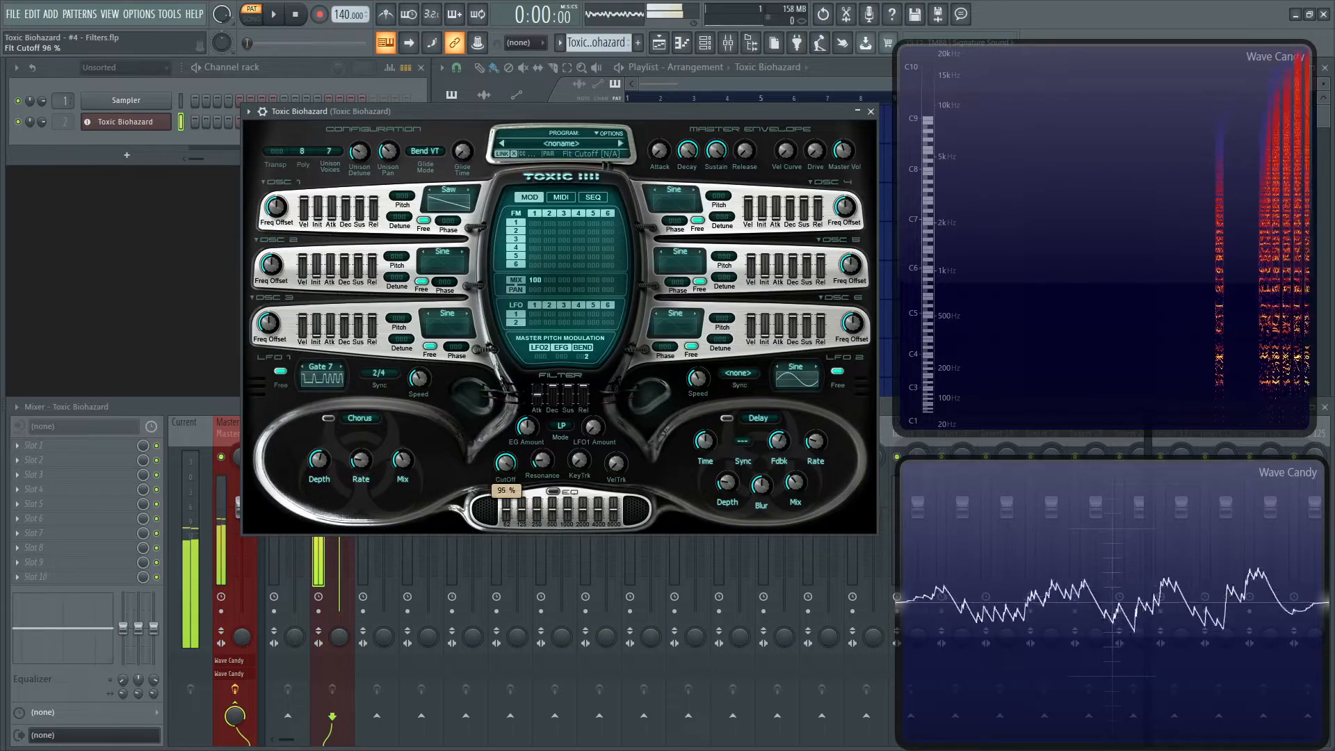
drag(505, 473, 505, 510)
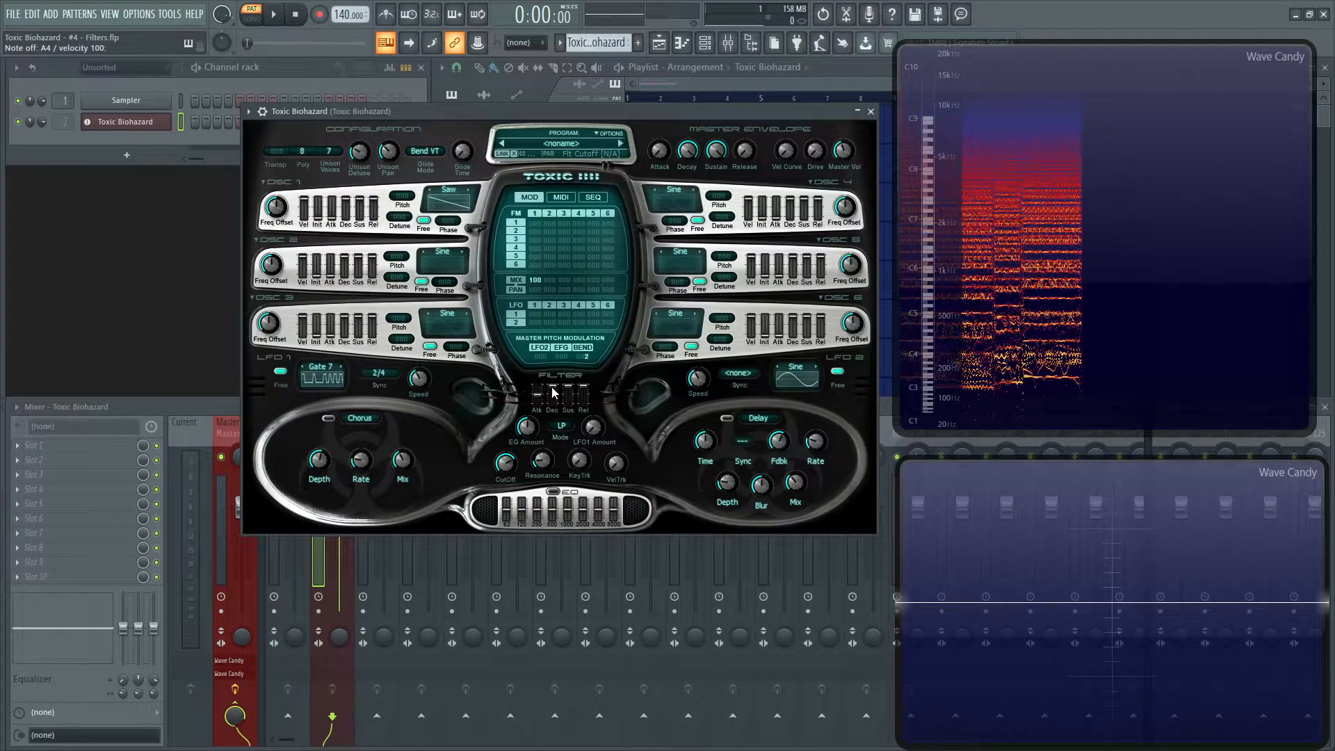
Set the filter's LFO1 Amount knob to 34%
drag(591, 448, 591, 461)
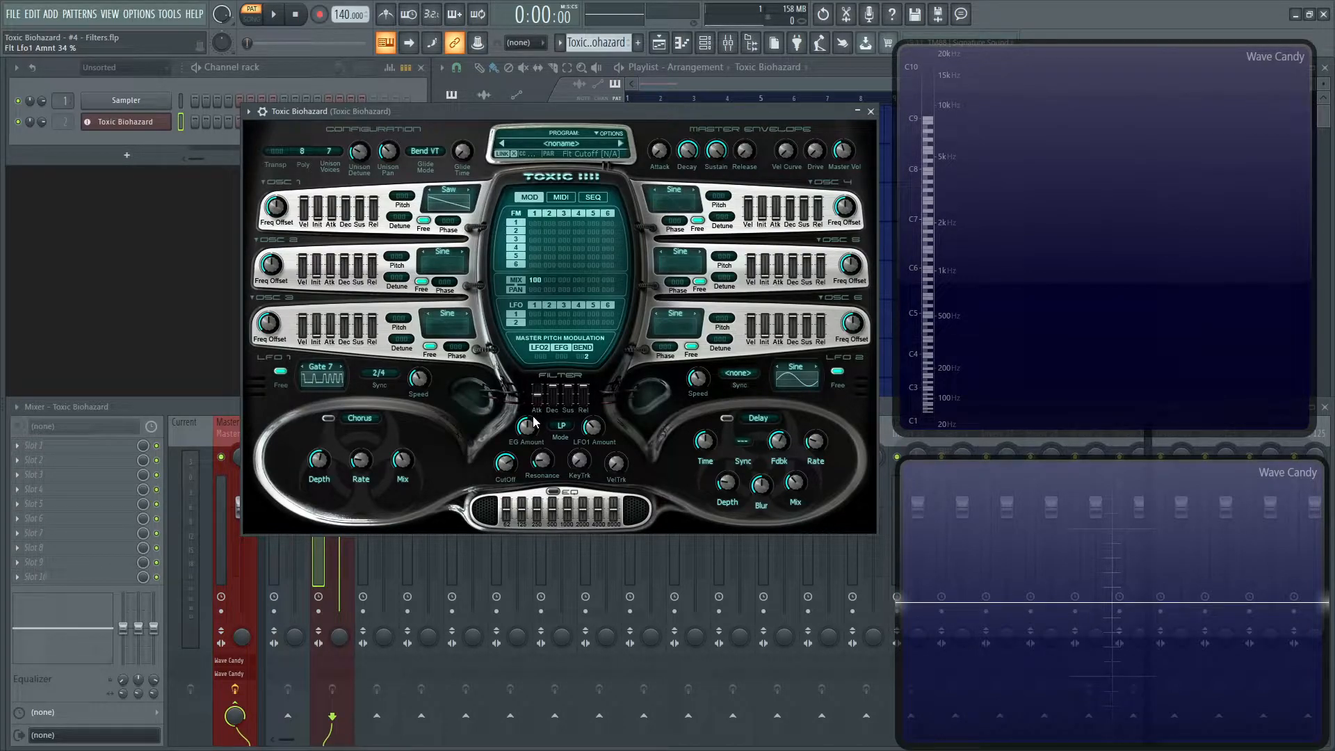
mouse_move(630, 514)
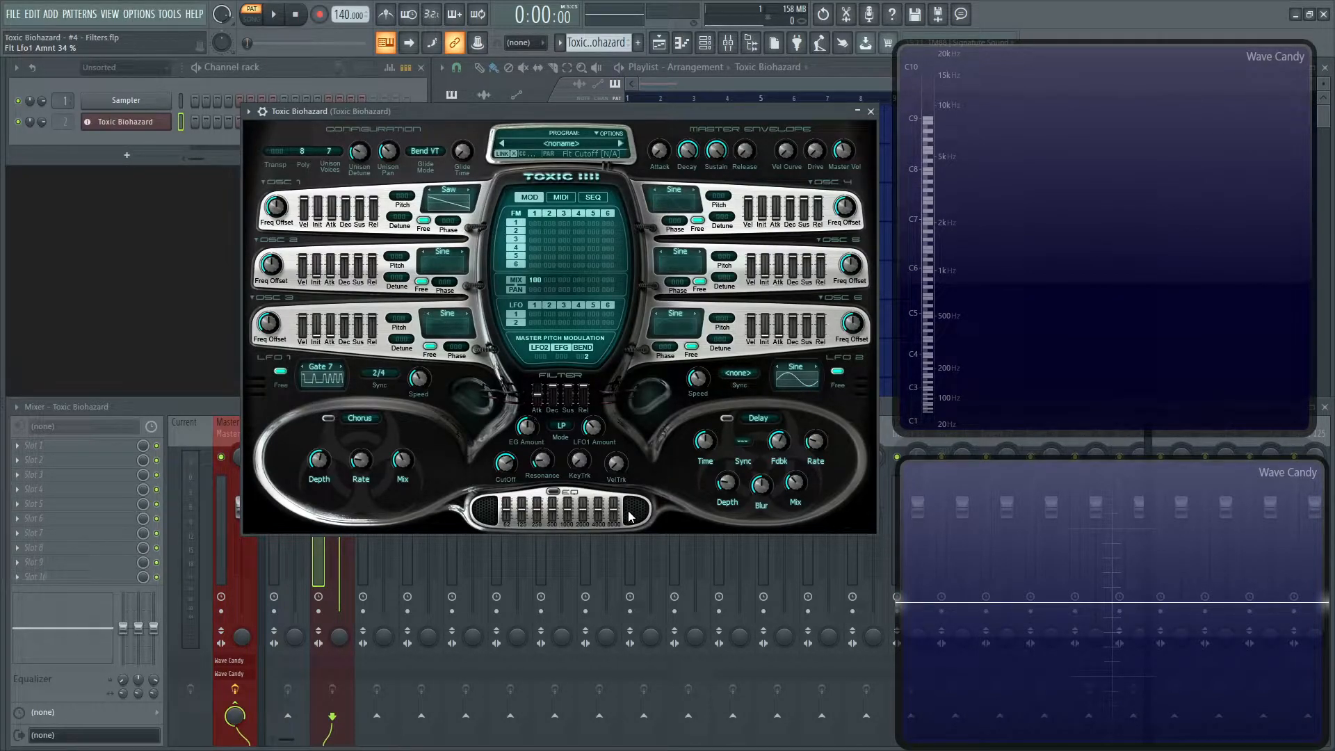
mouse_move(583, 484)
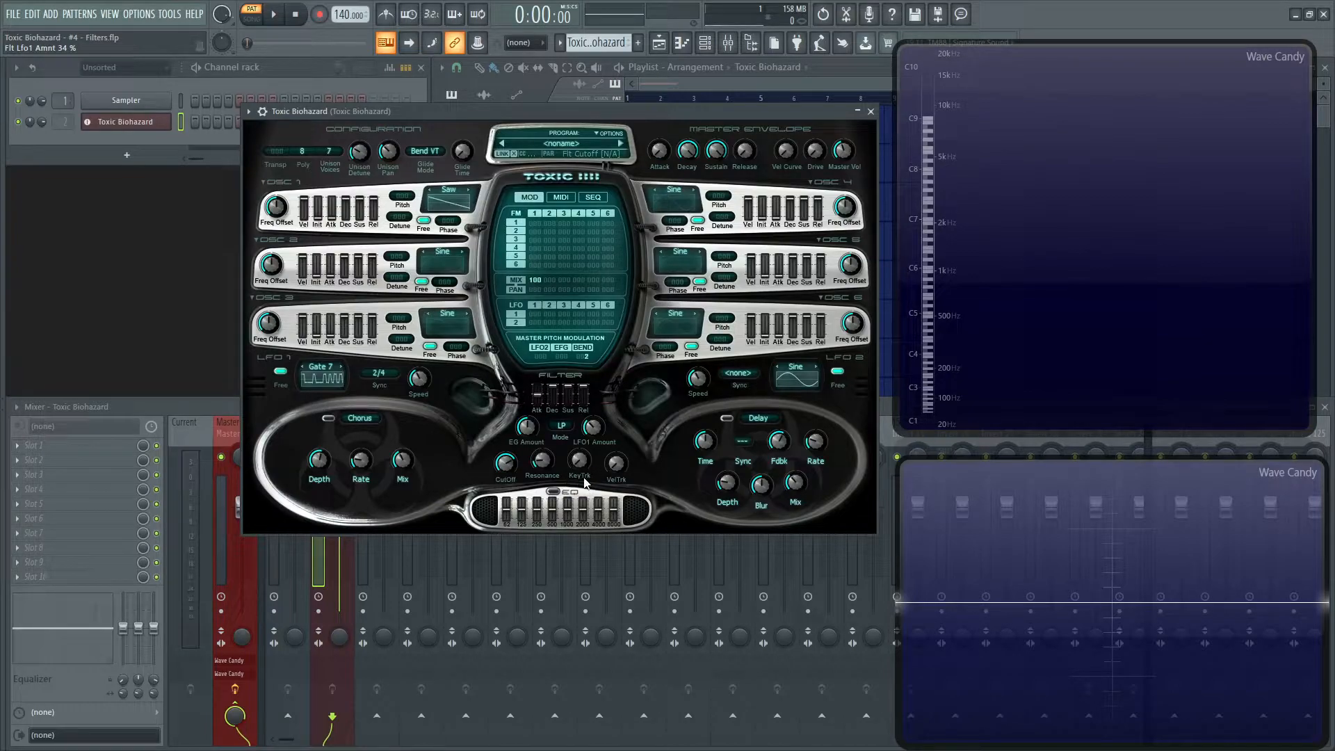
mouse_move(597, 441)
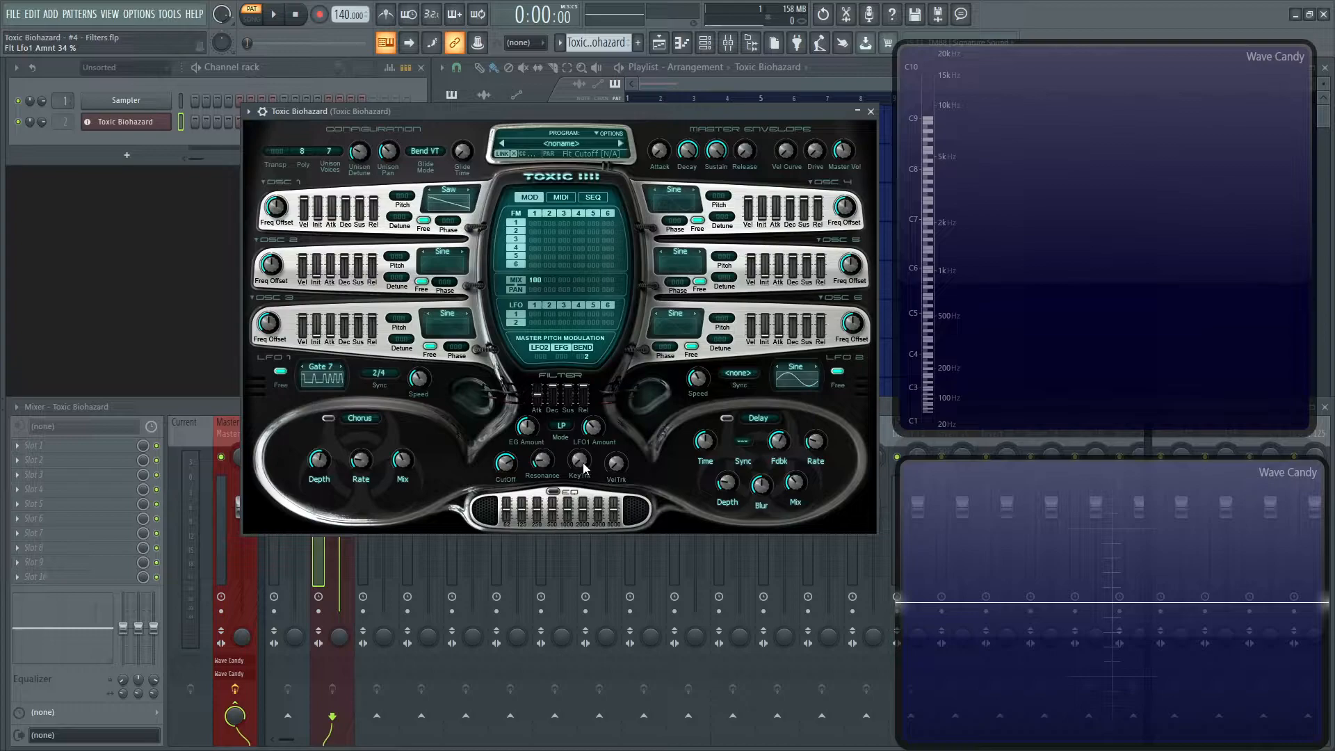
Lower the filter cutoff to 94% and raise velocity tracking (VelTrk) to 88%
drag(578, 465, 579, 434)
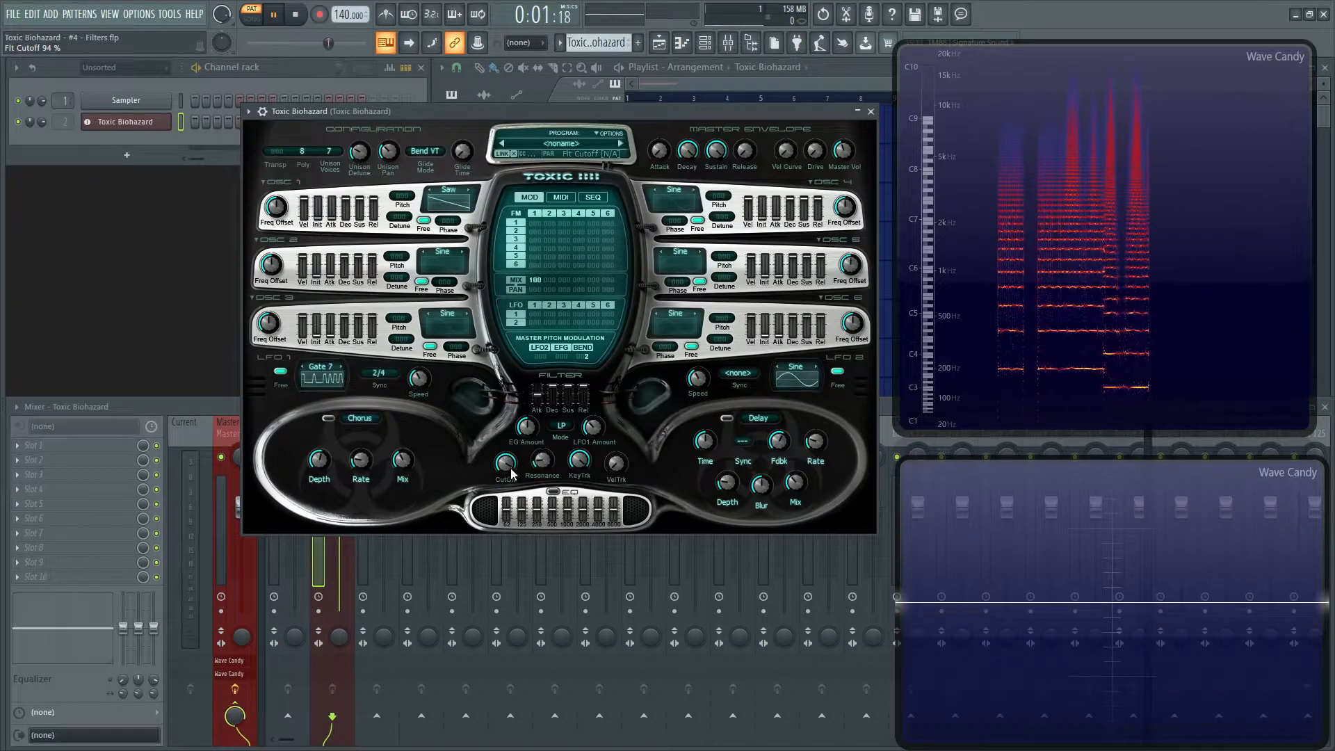
drag(506, 461, 506, 477)
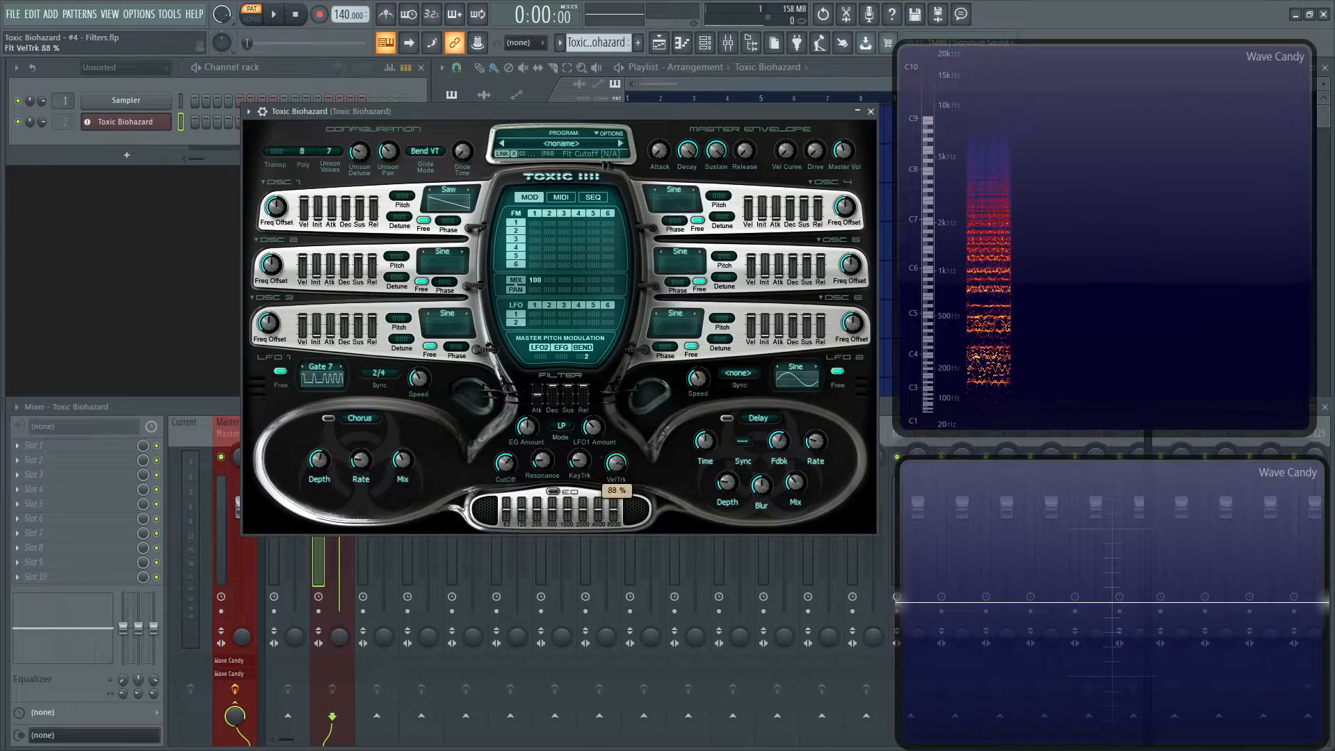
Bring the filter VelTrk knob back down from 88% to 0%
drag(614, 469, 614, 510)
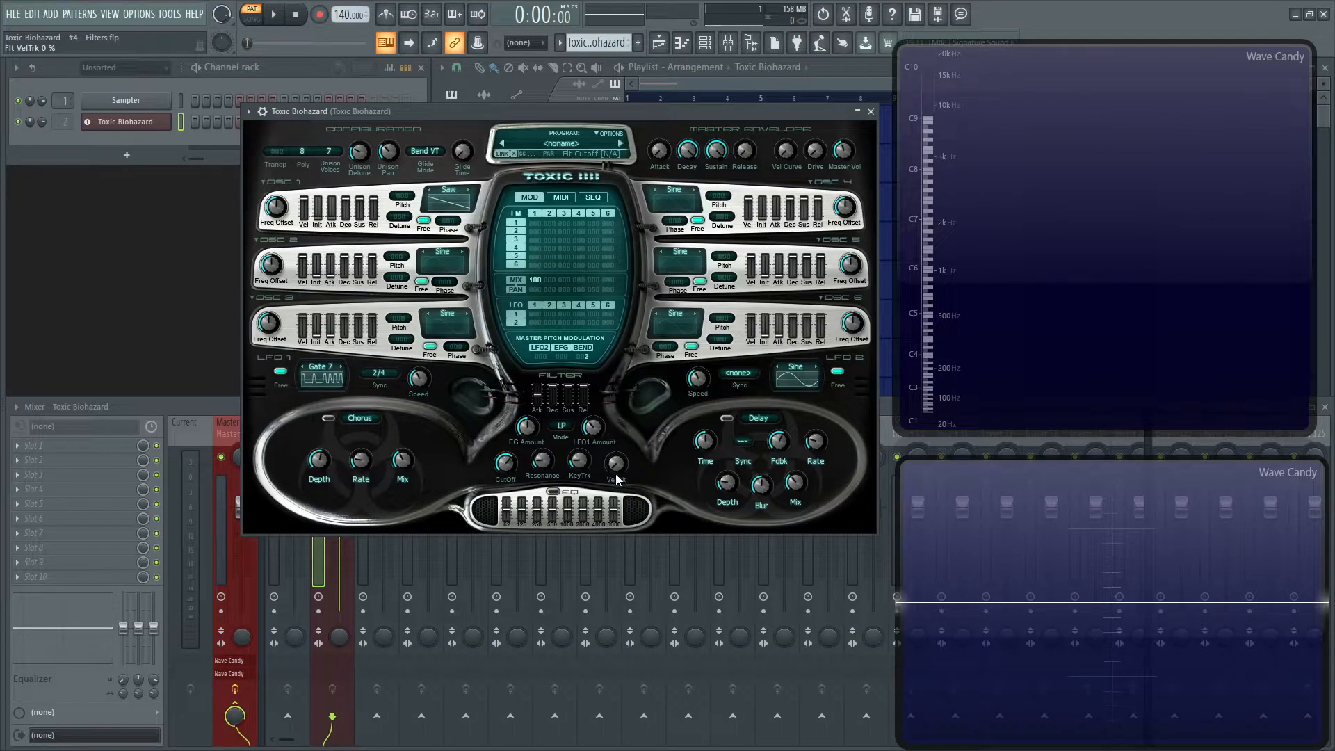
drag(613, 462, 613, 451)
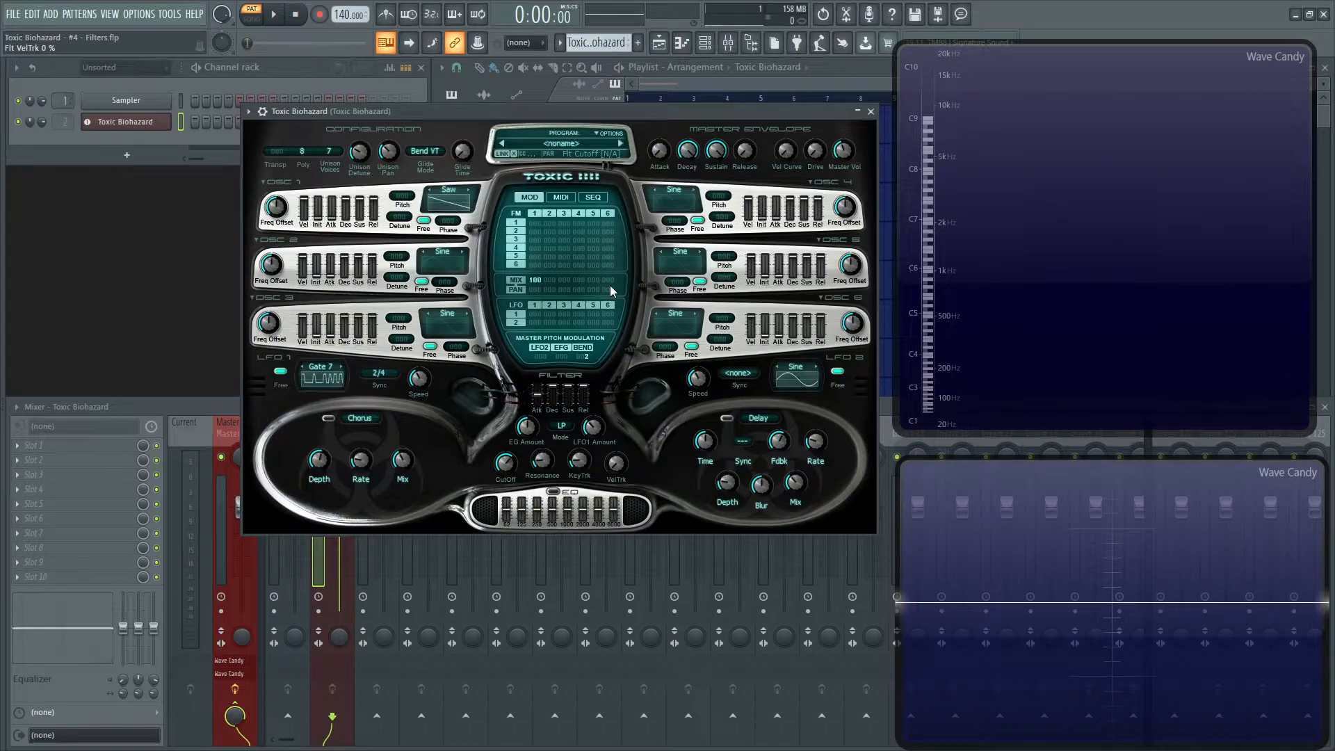
mouse_move(543, 491)
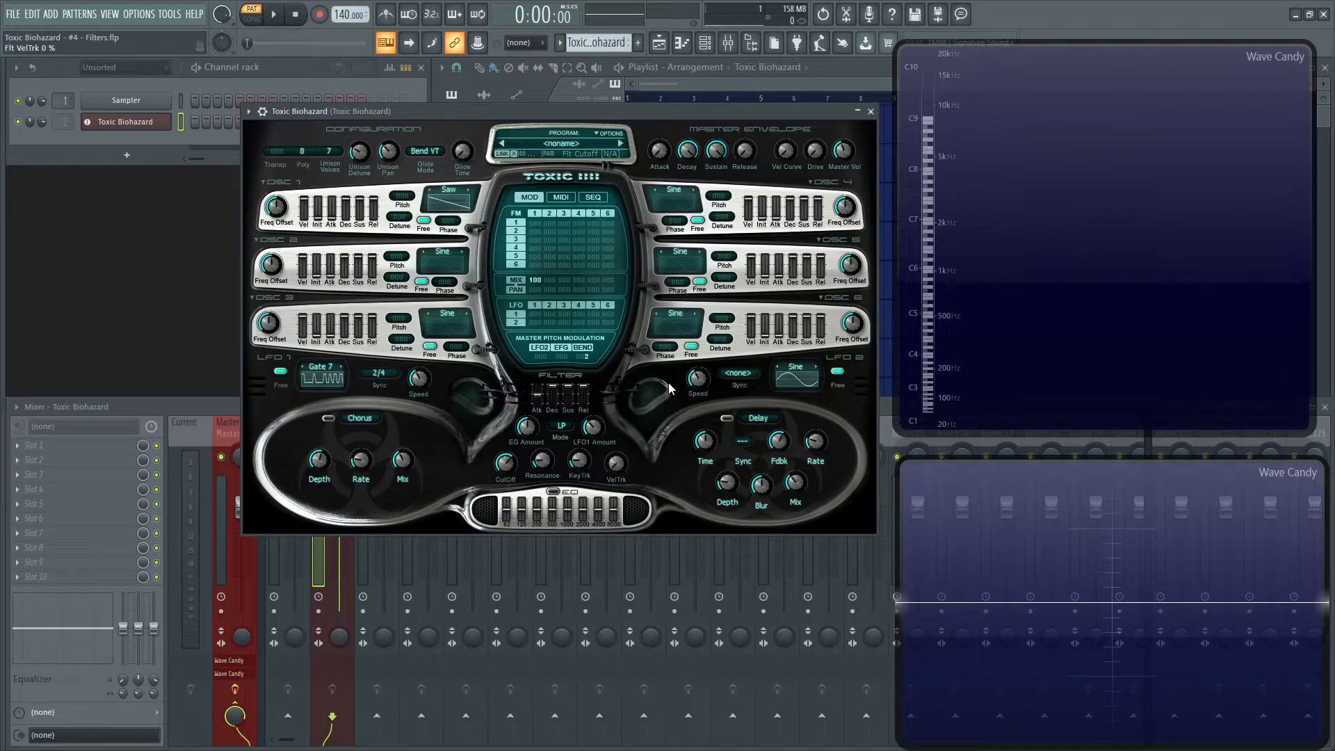
mouse_move(600, 442)
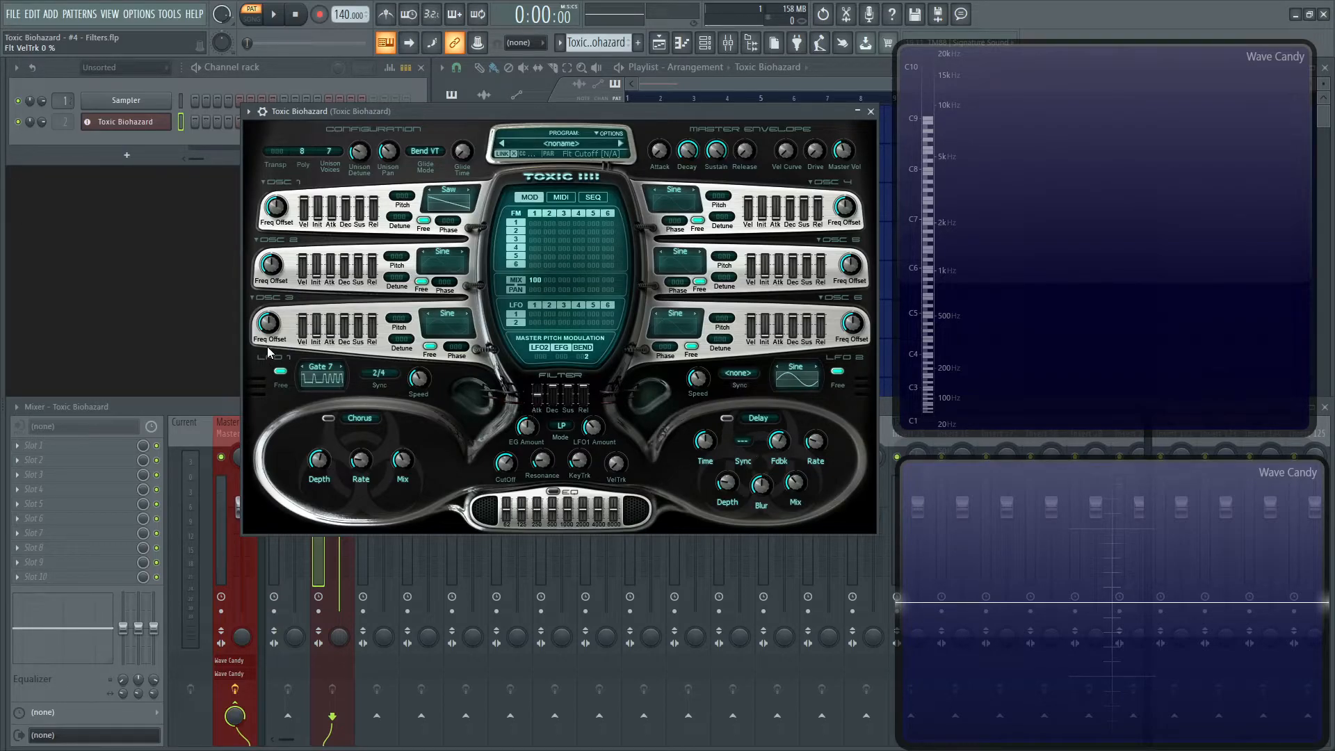
mouse_move(866, 345)
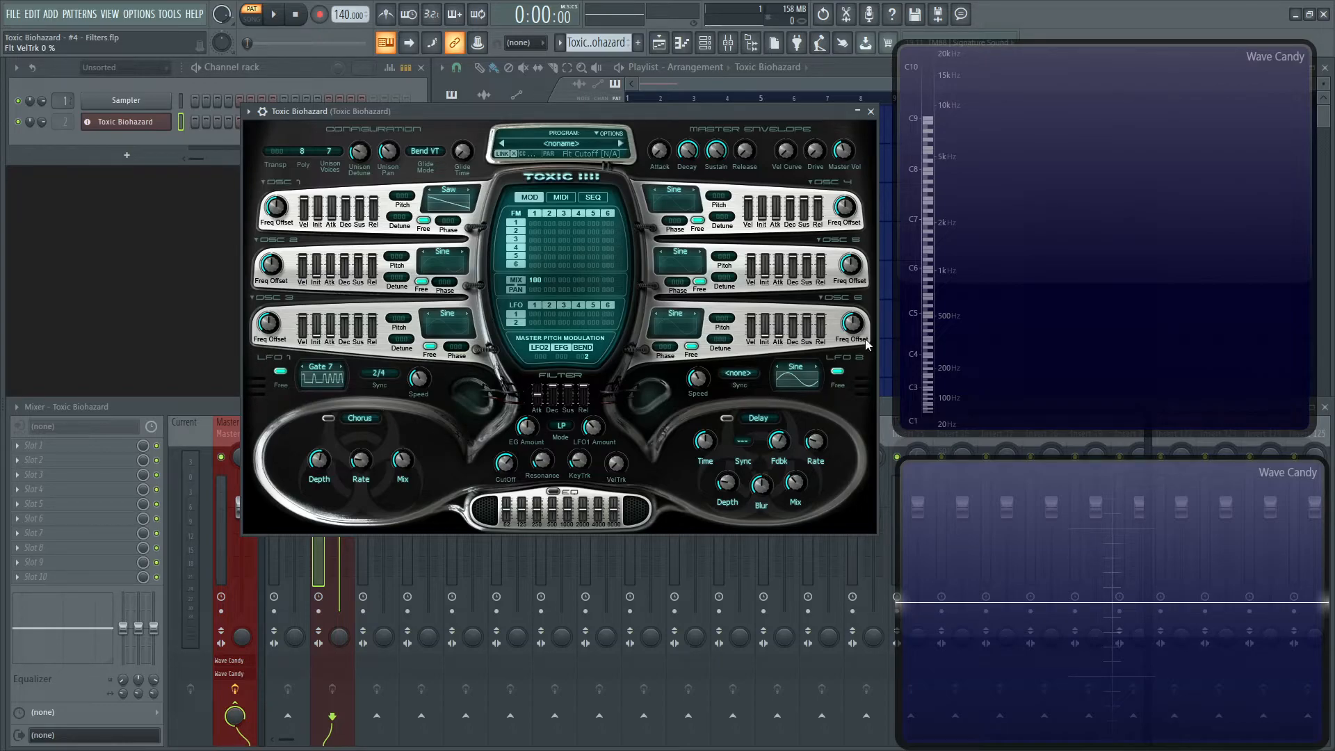
mouse_move(690, 416)
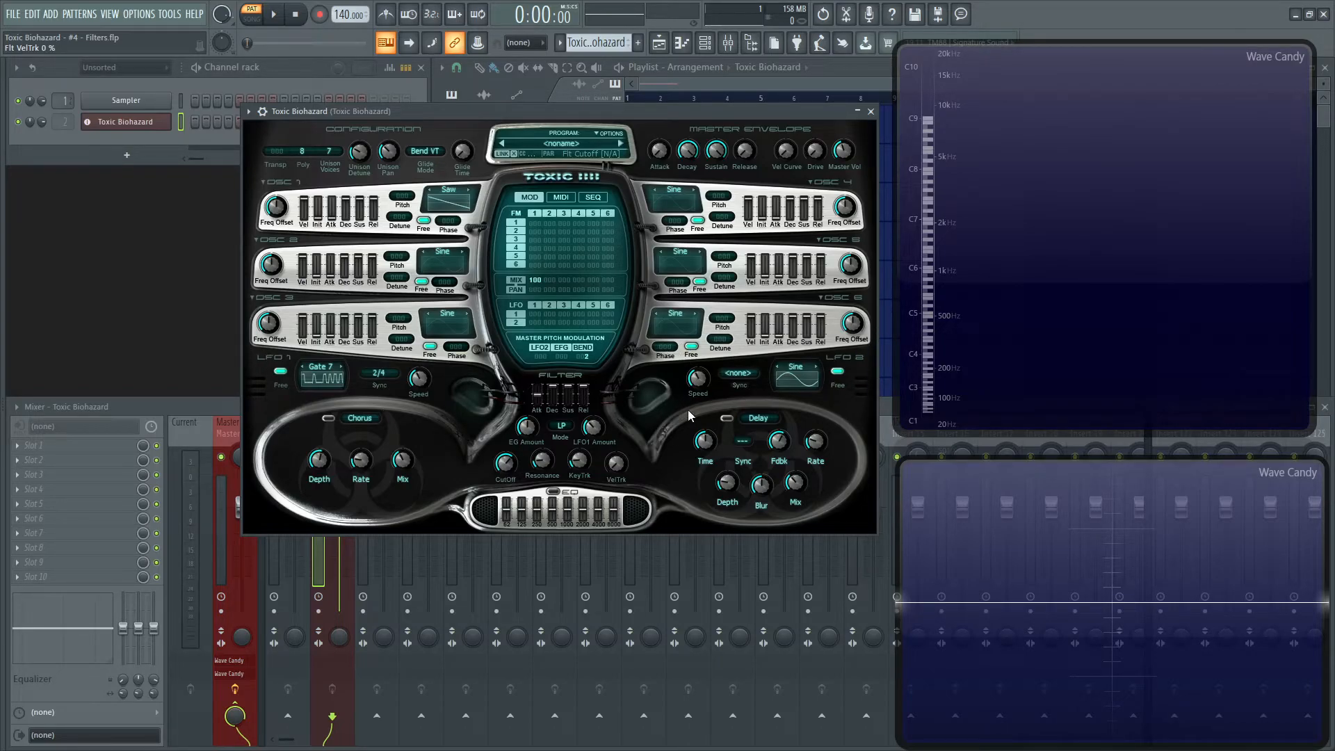